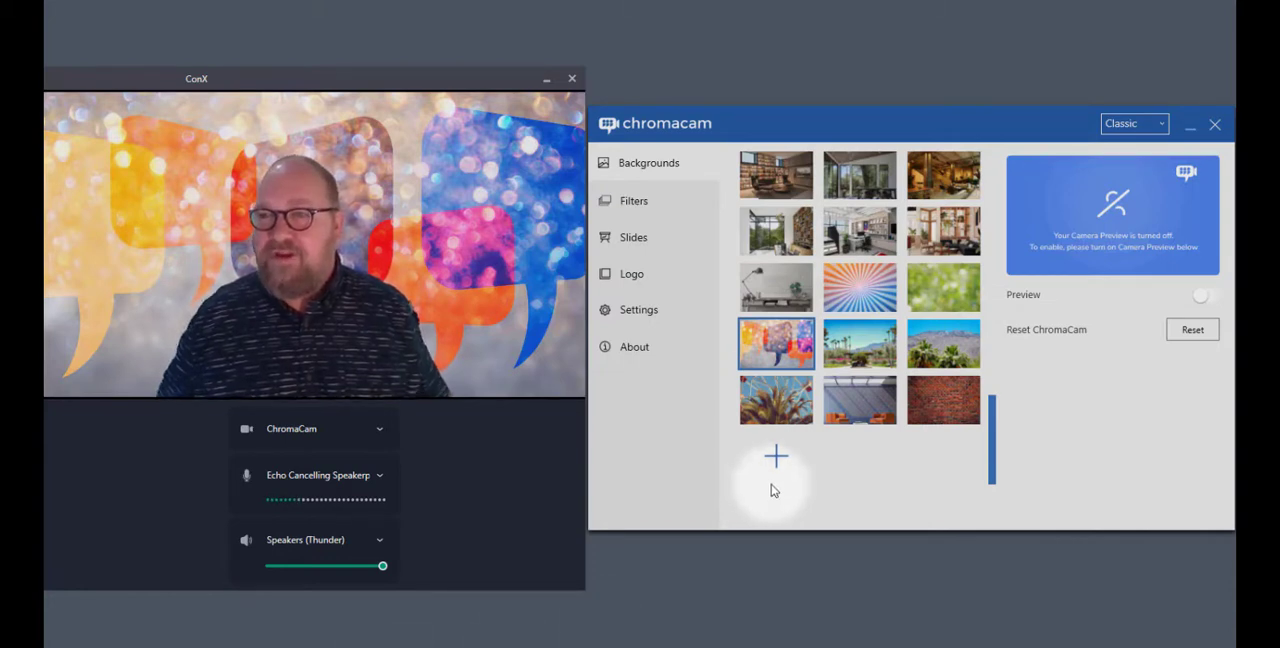
{"action": "mouse_move", "coordinate": [1148, 273]}
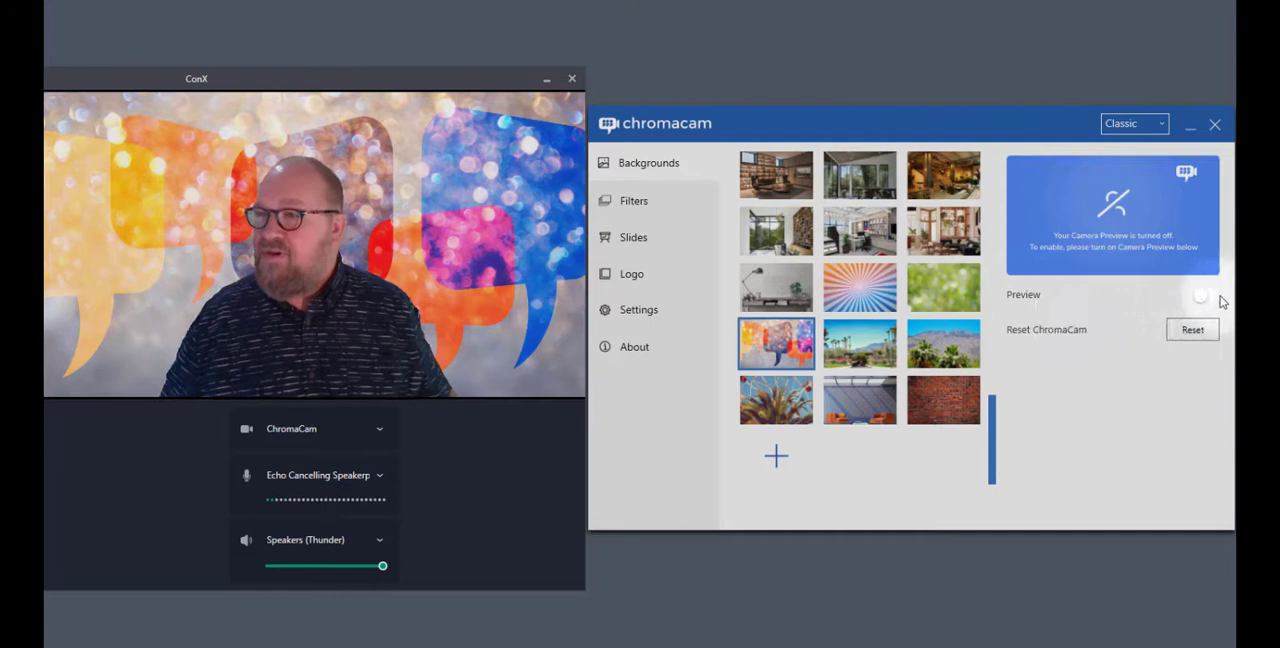
Step: Switch on the live camera preview and scroll through the Backgrounds gallery
{"action": "left_click", "coordinate": [1204, 297]}
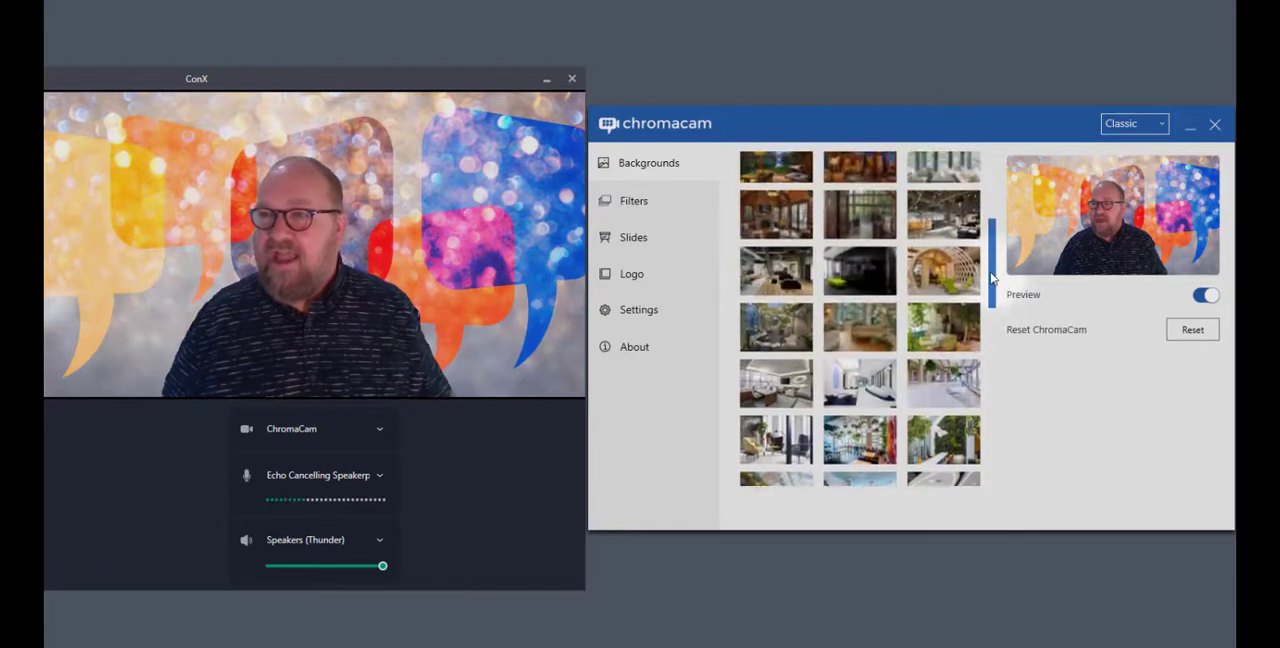
{"action": "scroll", "scroll_direction": "down", "scroll_amount": 3}
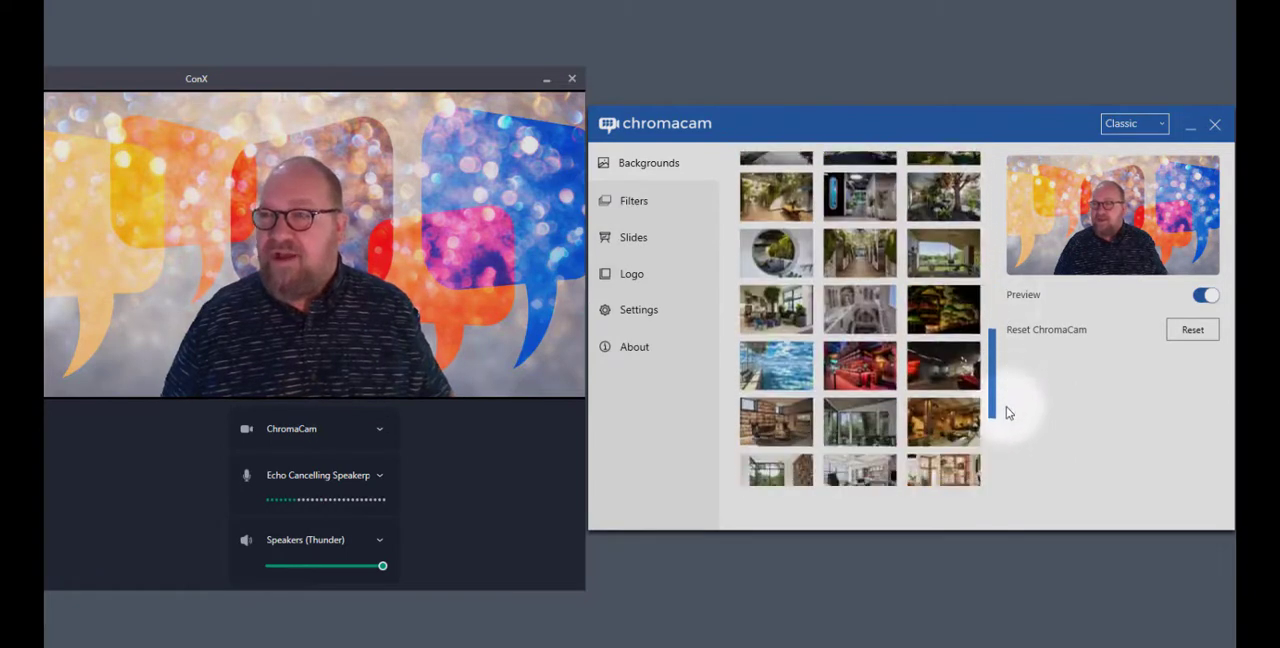
{"action": "scroll", "scroll_direction": "down", "scroll_amount": 3}
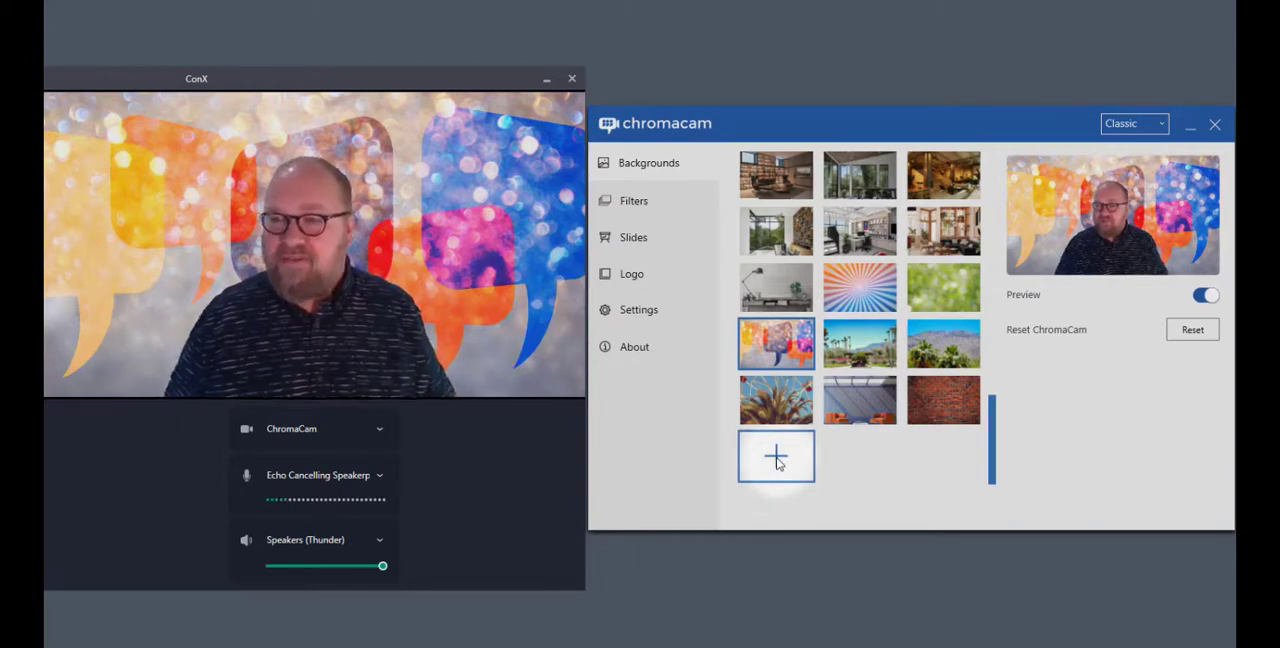
Step: Import the 'water' photo from the offices pictures folder into the background gallery
{"action": "left_click", "coordinate": [776, 456]}
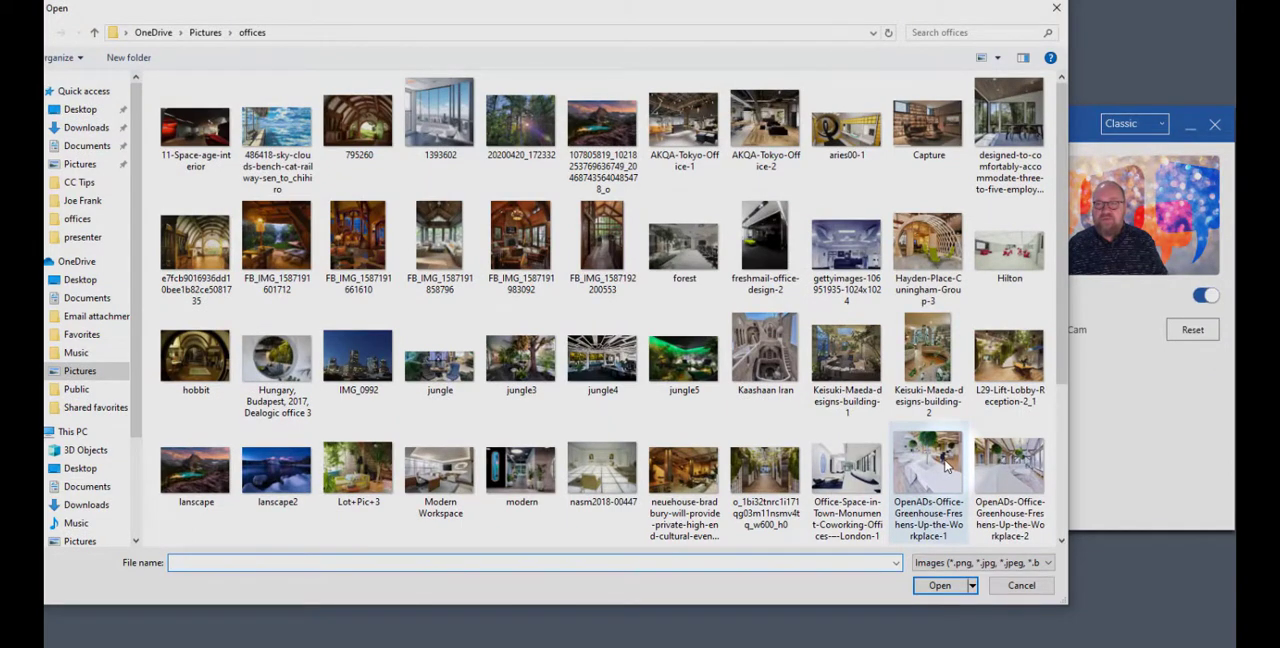
{"action": "mouse_move", "coordinate": [927, 470]}
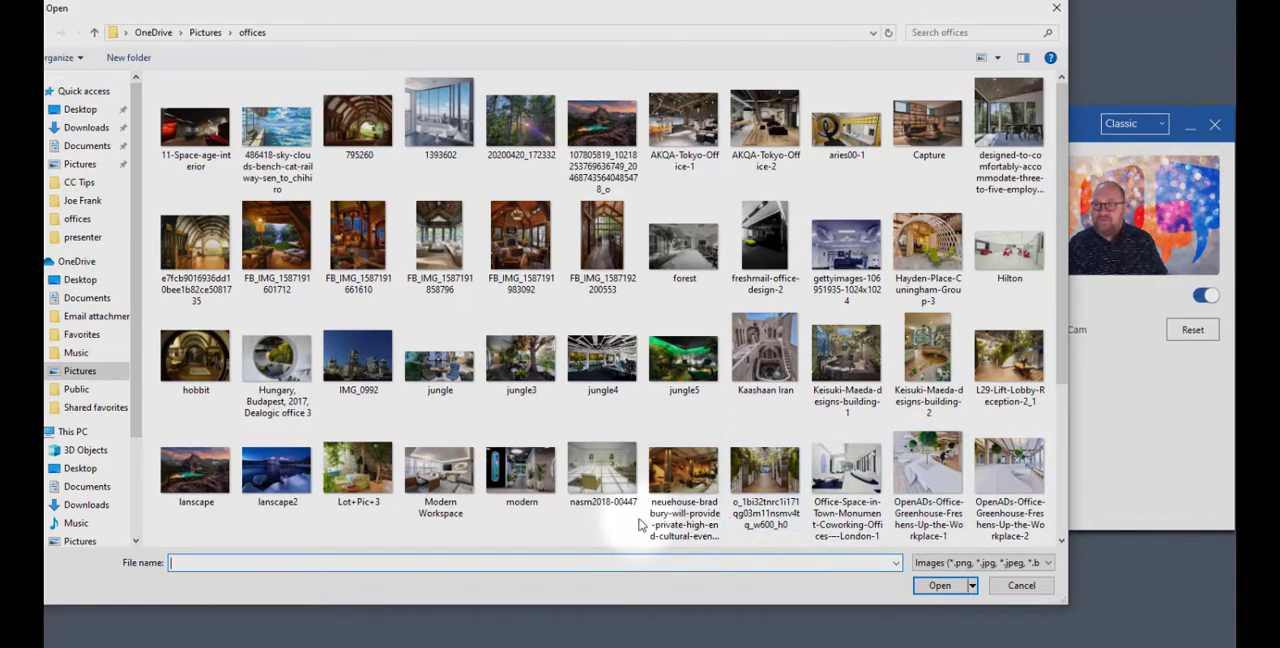
{"action": "scroll", "scroll_direction": "down", "scroll_amount": 3}
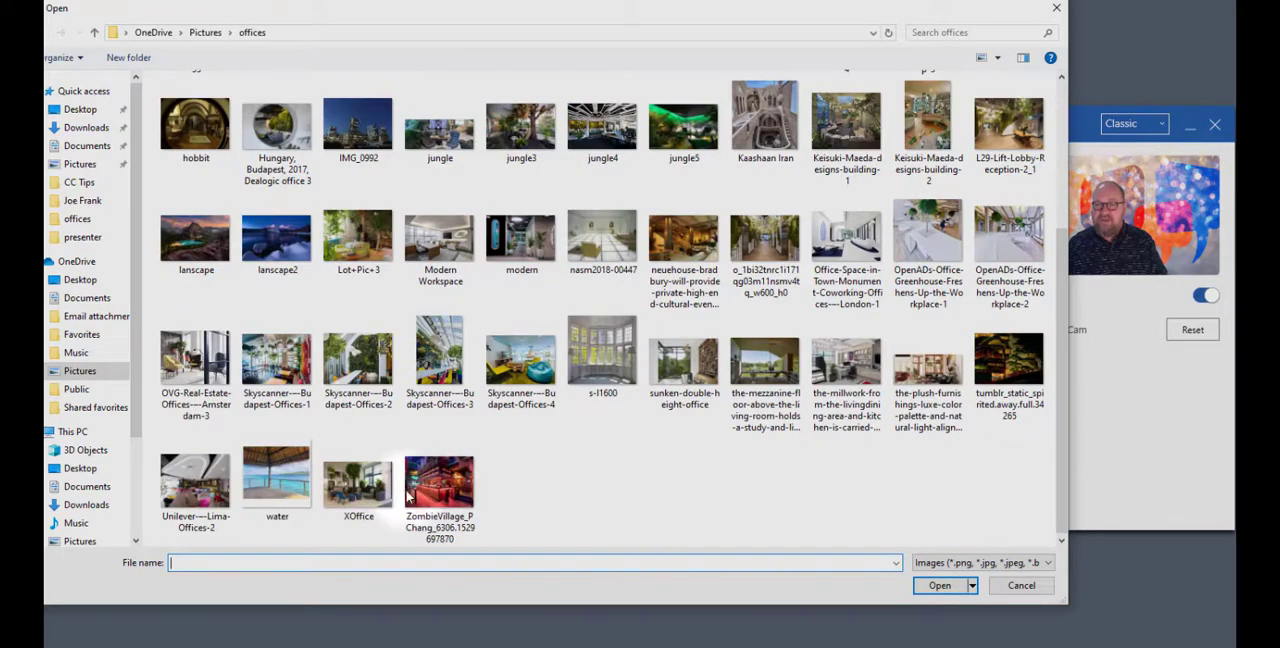
{"action": "left_click", "coordinate": [277, 480]}
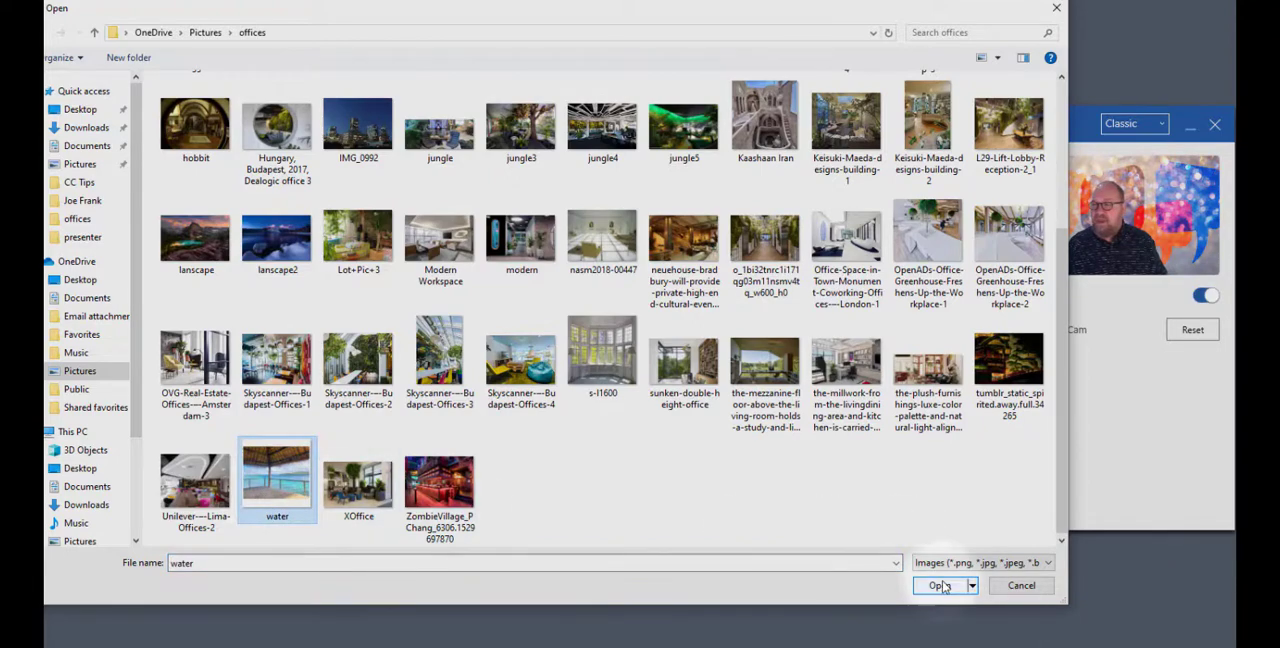
{"action": "left_click", "coordinate": [938, 585]}
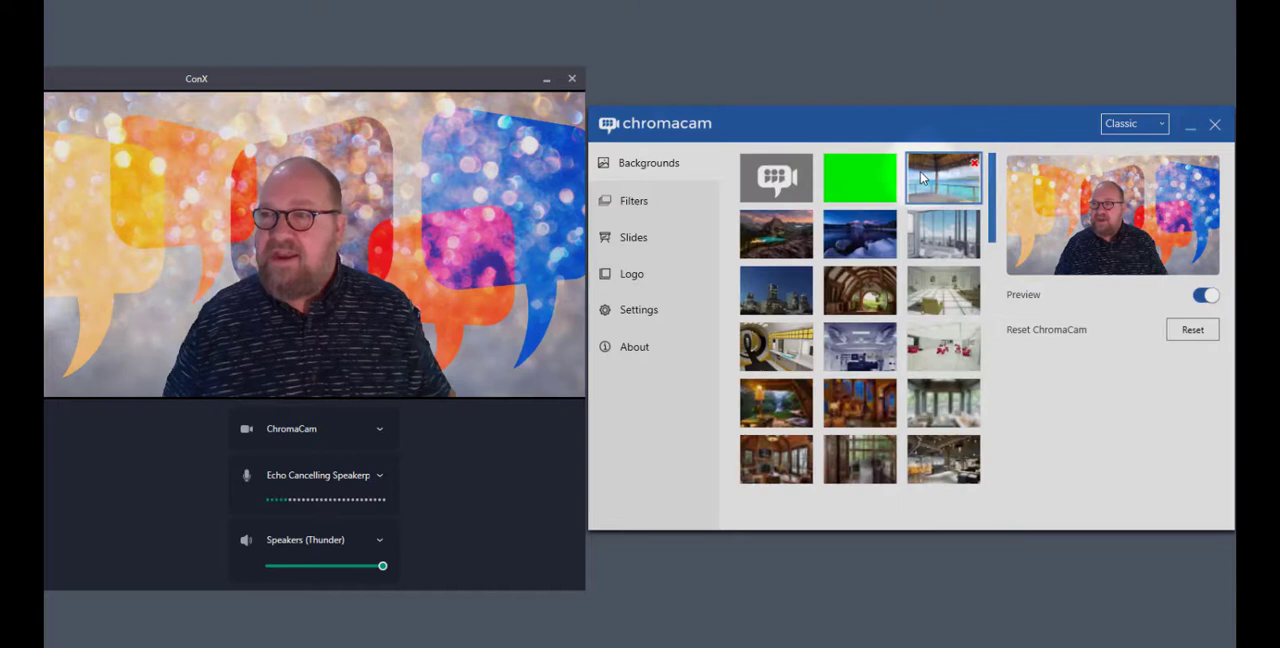
Step: Apply the imported water-scene background, then show the Filters colour tints
{"action": "left_click", "coordinate": [942, 177]}
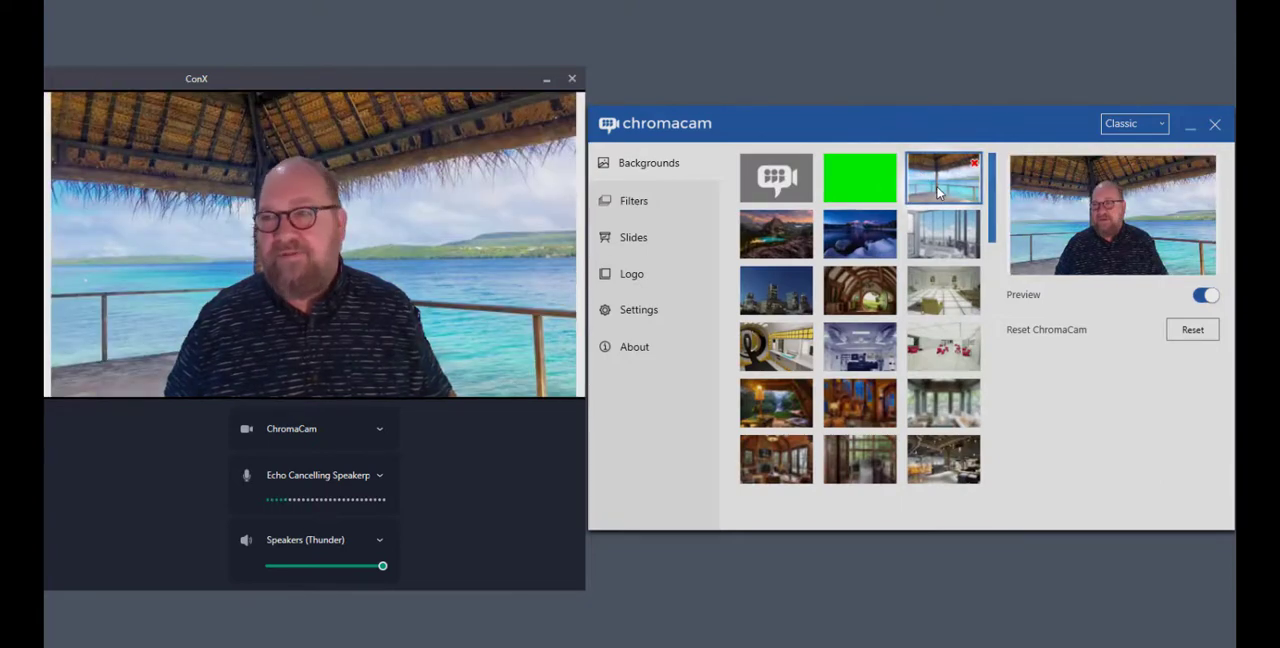
{"action": "mouse_move", "coordinate": [686, 221]}
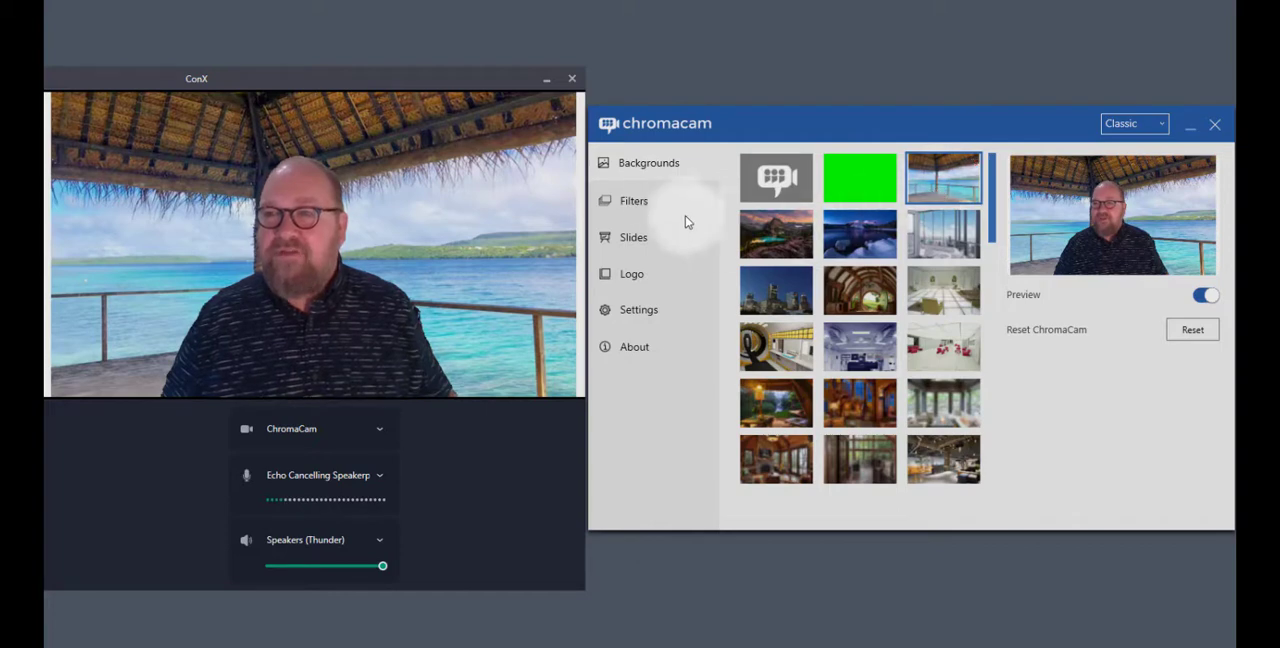
{"action": "left_click", "coordinate": [633, 200]}
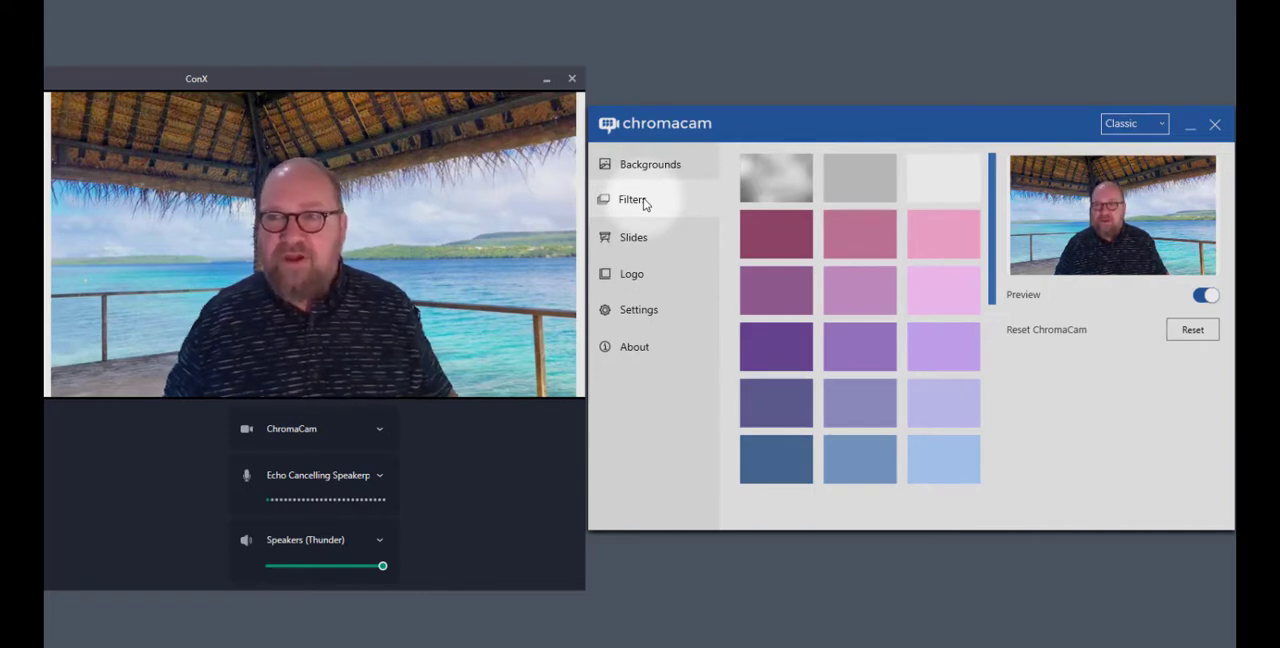
Step: Try a purple tint and other swatches, then clear the filter and return to Backgrounds
{"action": "left_click", "coordinate": [776, 290]}
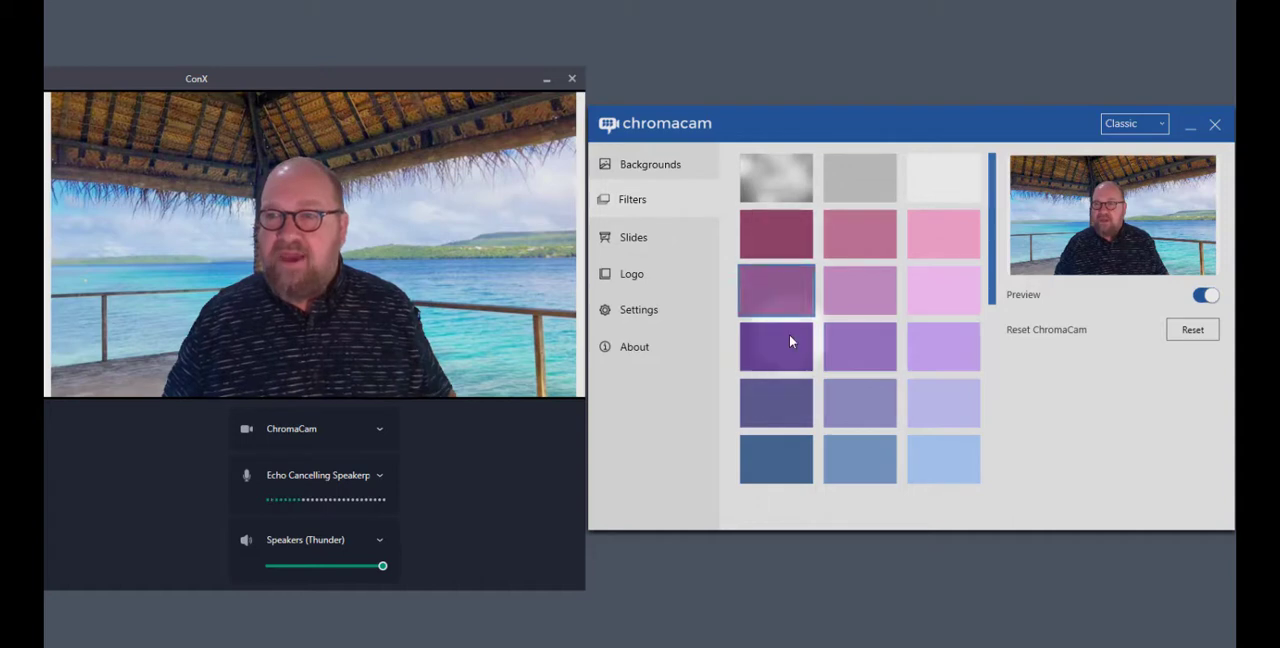
{"action": "left_click", "coordinate": [776, 346]}
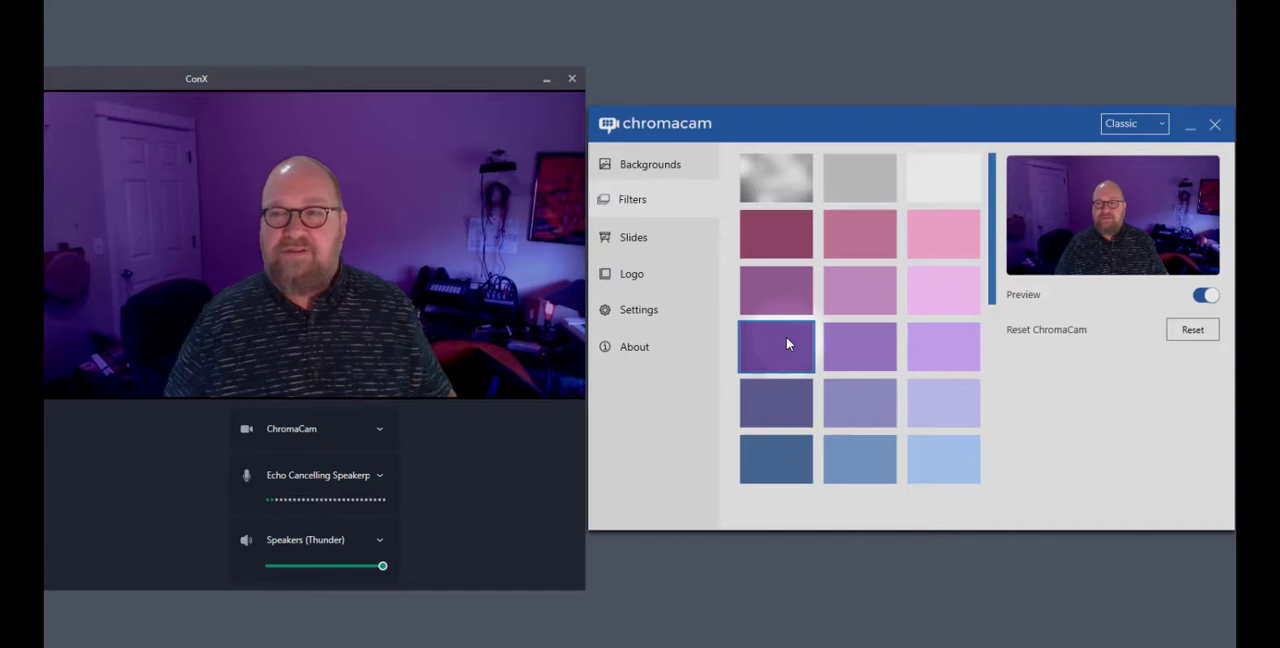
{"action": "left_click", "coordinate": [776, 232]}
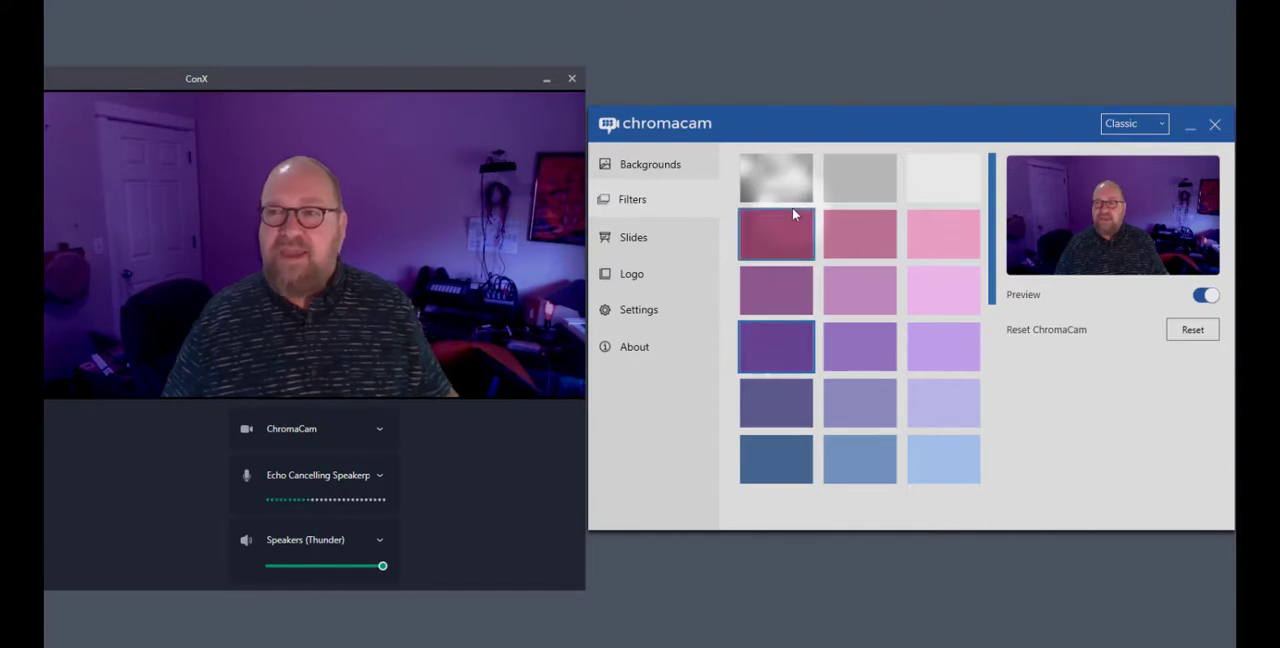
{"action": "left_click", "coordinate": [776, 178]}
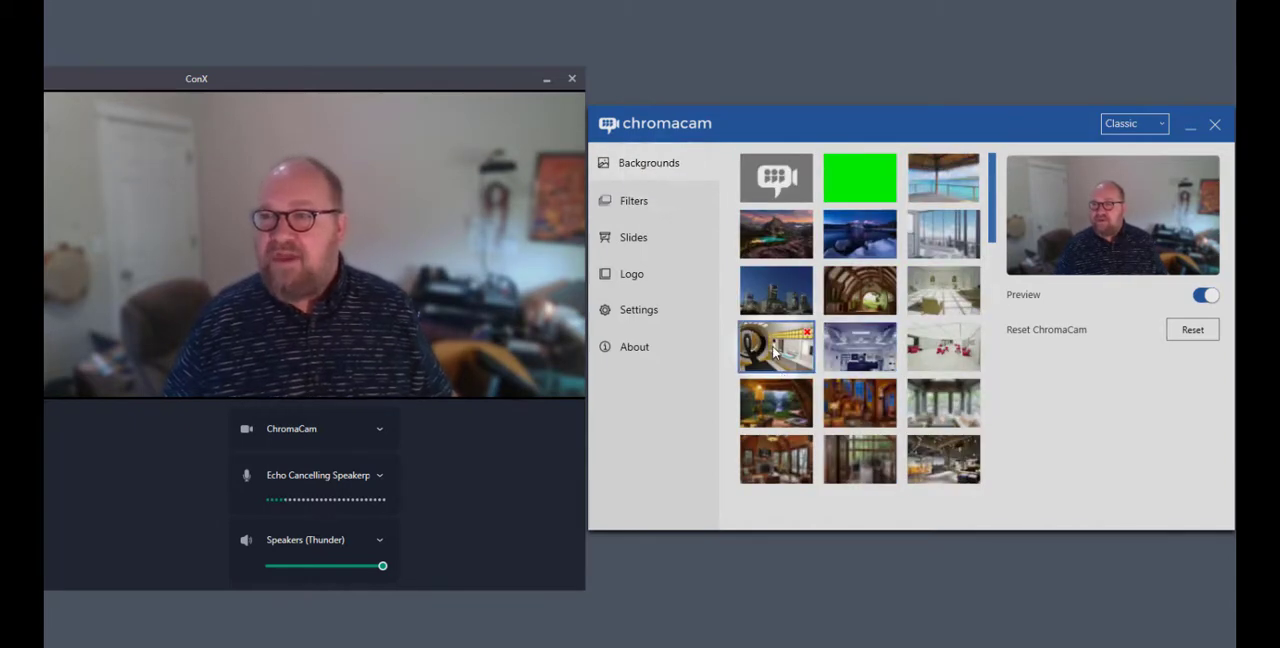
Step: Apply the night city skyline background and show the Slides options
{"action": "left_click", "coordinate": [633, 199]}
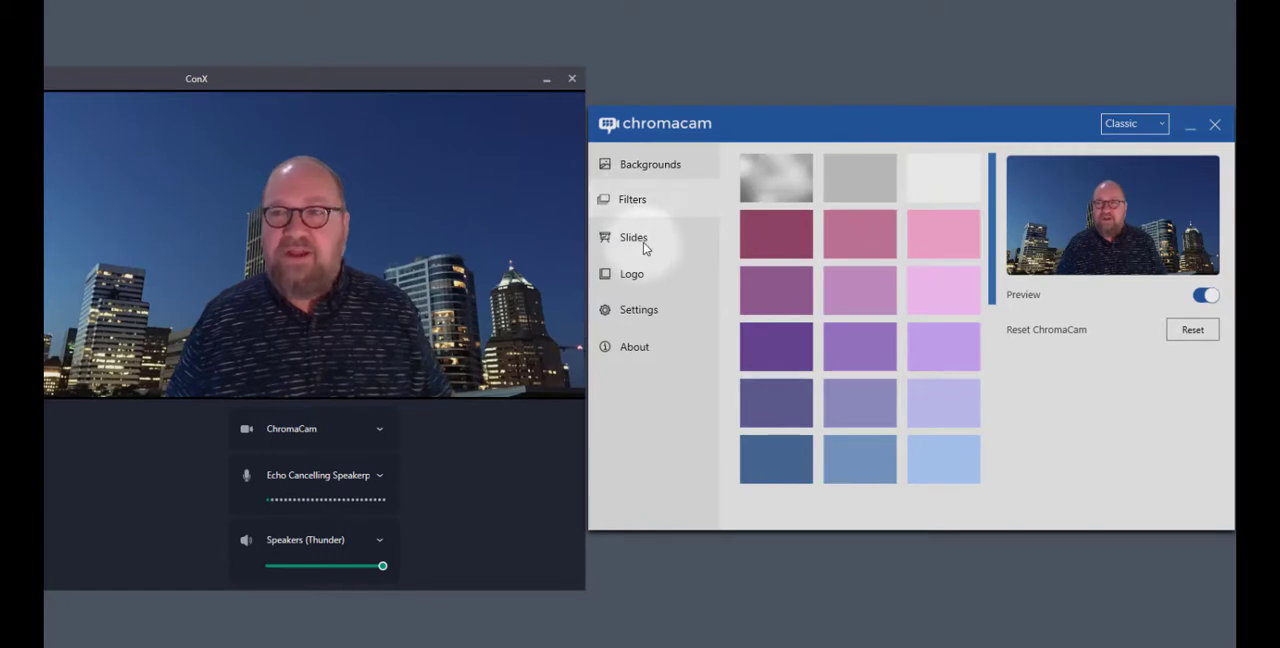
{"action": "left_click", "coordinate": [632, 236]}
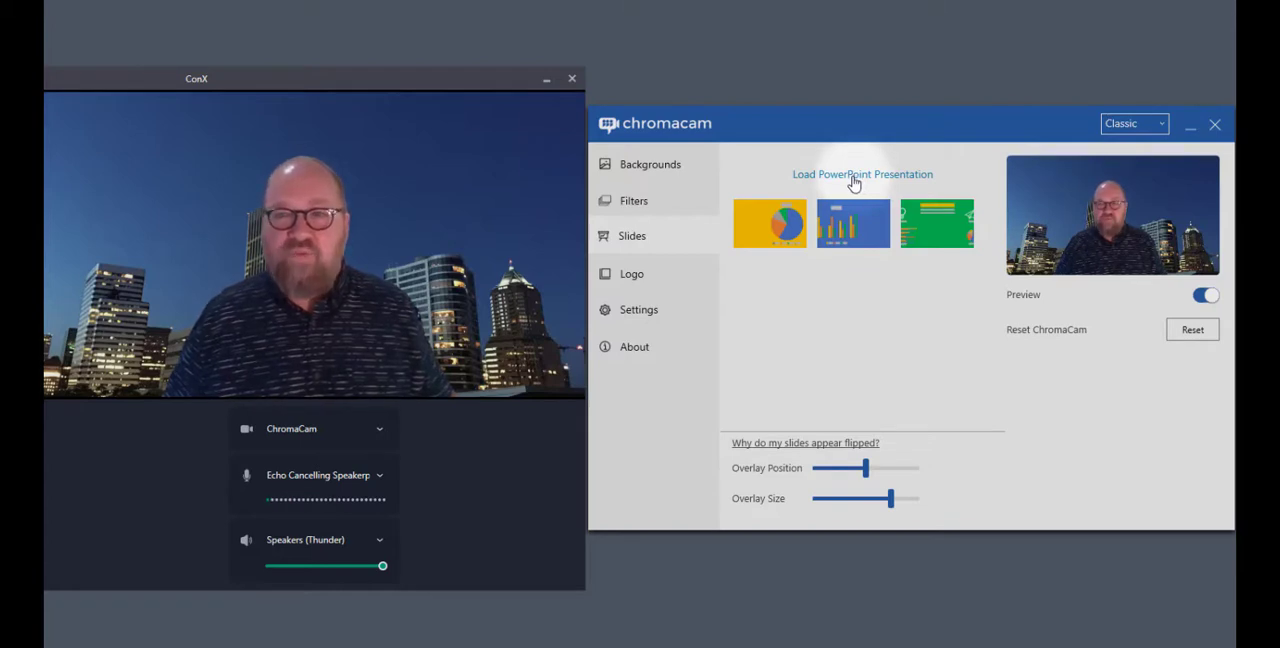
Step: Load the sample presentation and step through pie chart, bar chart, then green infographic slides
{"action": "left_click", "coordinate": [769, 223]}
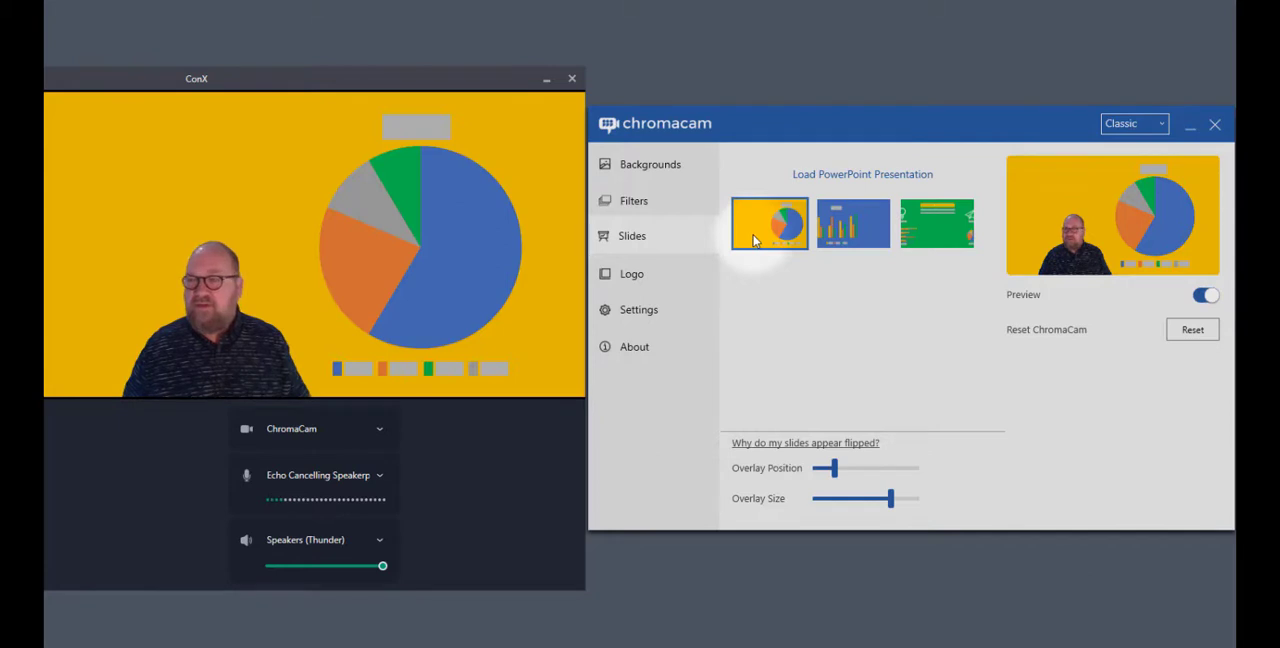
{"action": "left_click", "coordinate": [853, 222]}
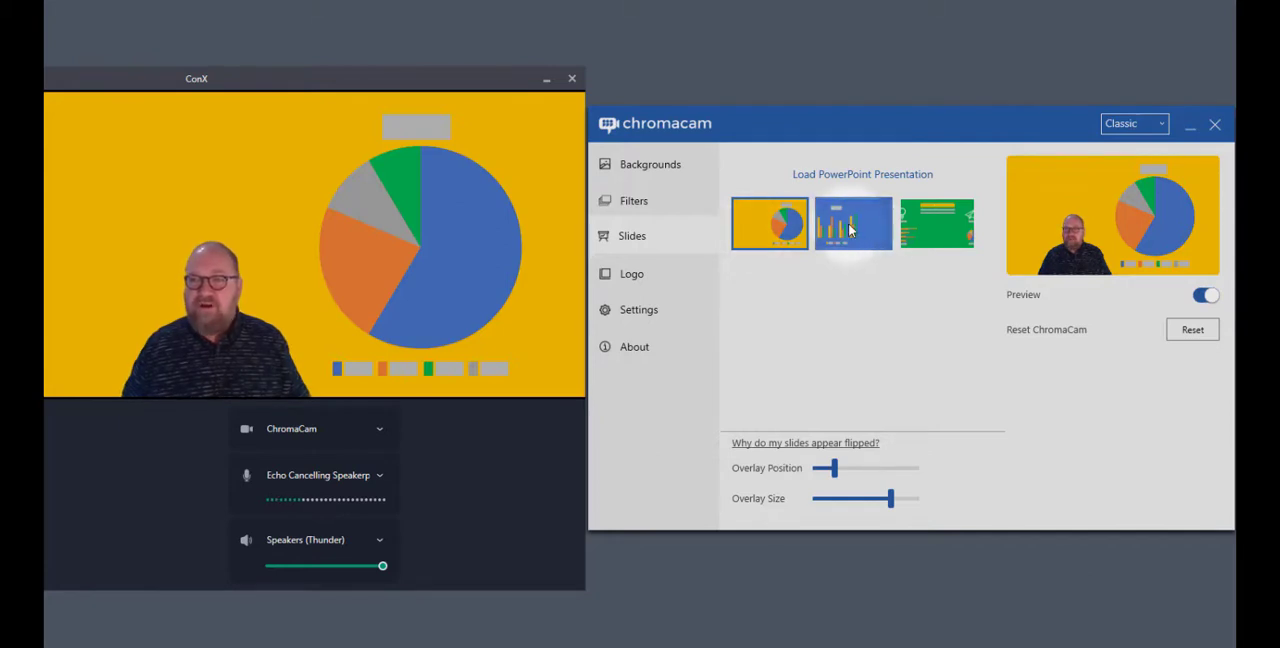
{"action": "left_click", "coordinate": [853, 223]}
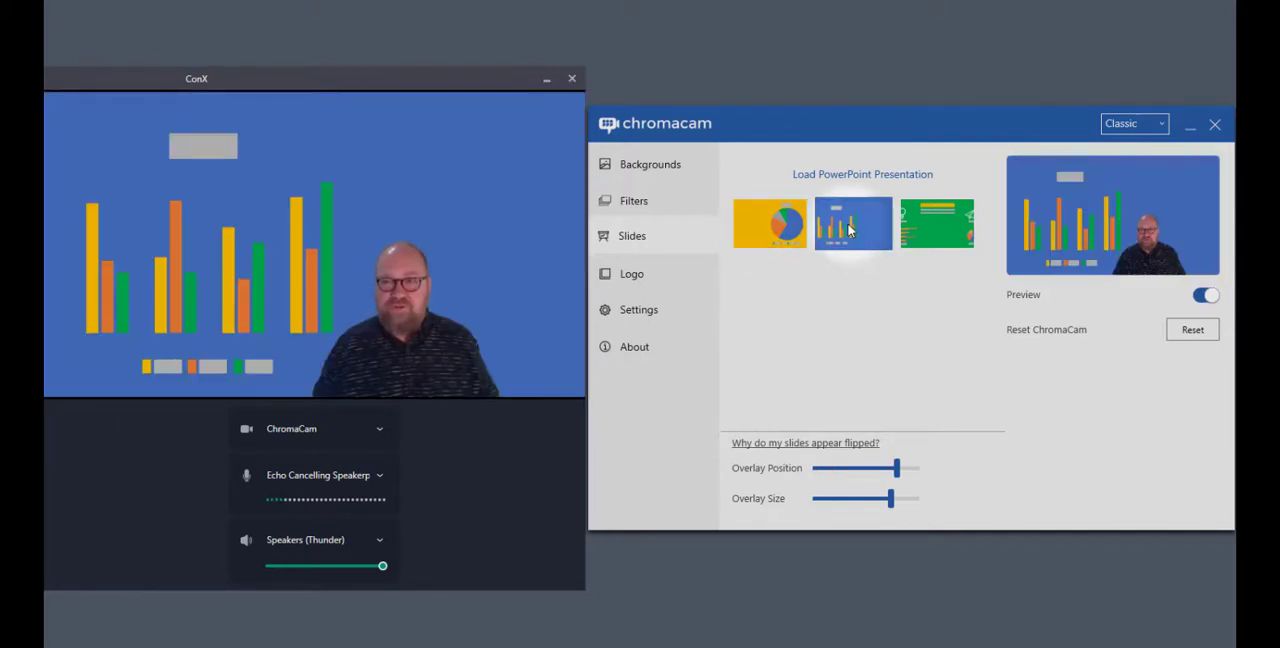
{"action": "left_click", "coordinate": [937, 222]}
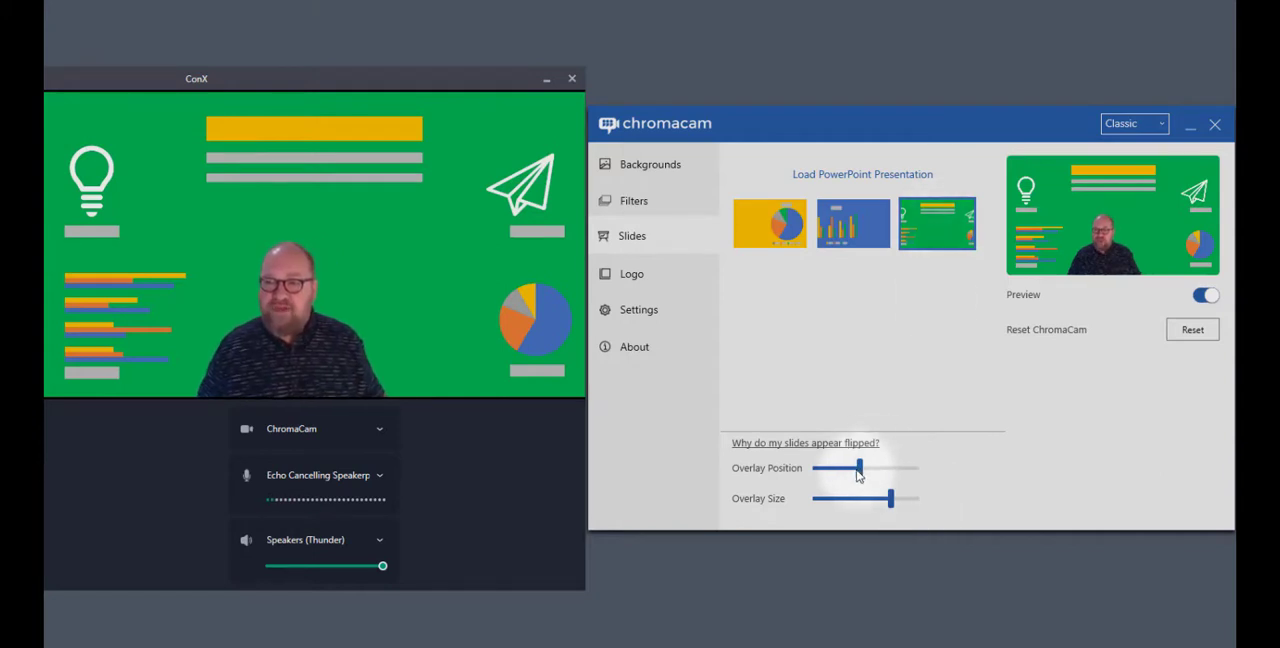
Step: Nudge the Overlay Position slider right, adjust Overlay Size, and apply the jungle-cabana background
{"action": "left_click_drag", "start_coordinate": [858, 468], "coordinate": [878, 468]}
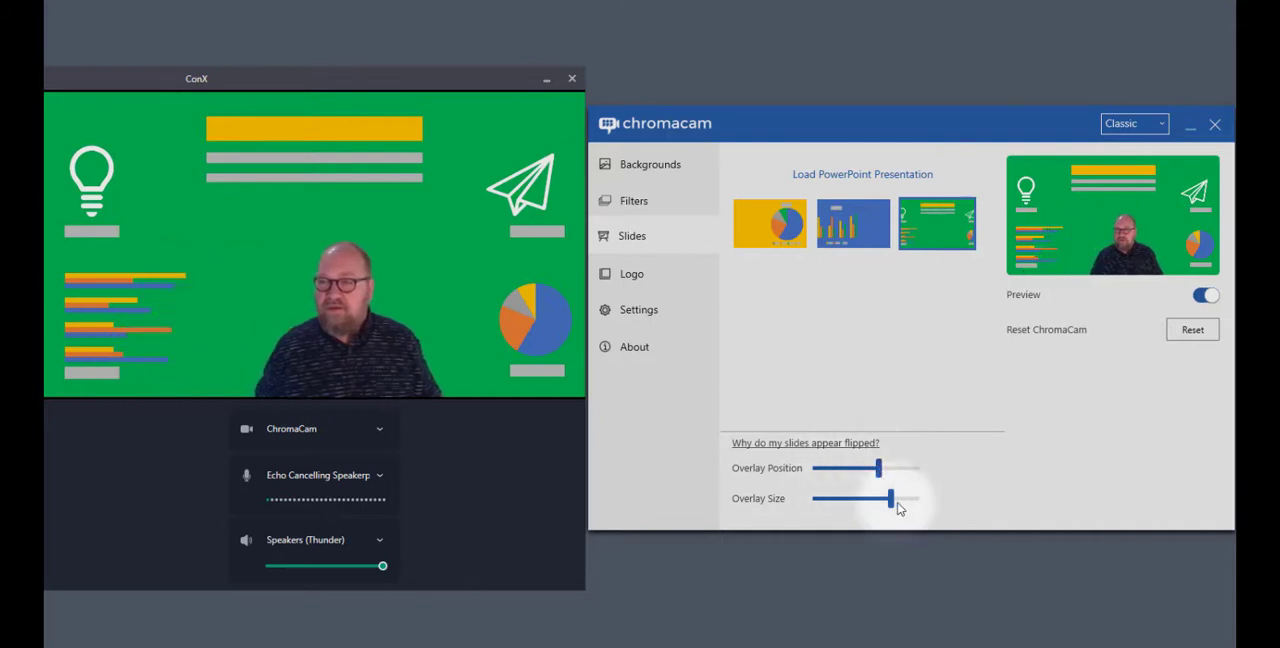
{"action": "left_click_drag", "start_coordinate": [890, 498], "coordinate": [840, 498]}
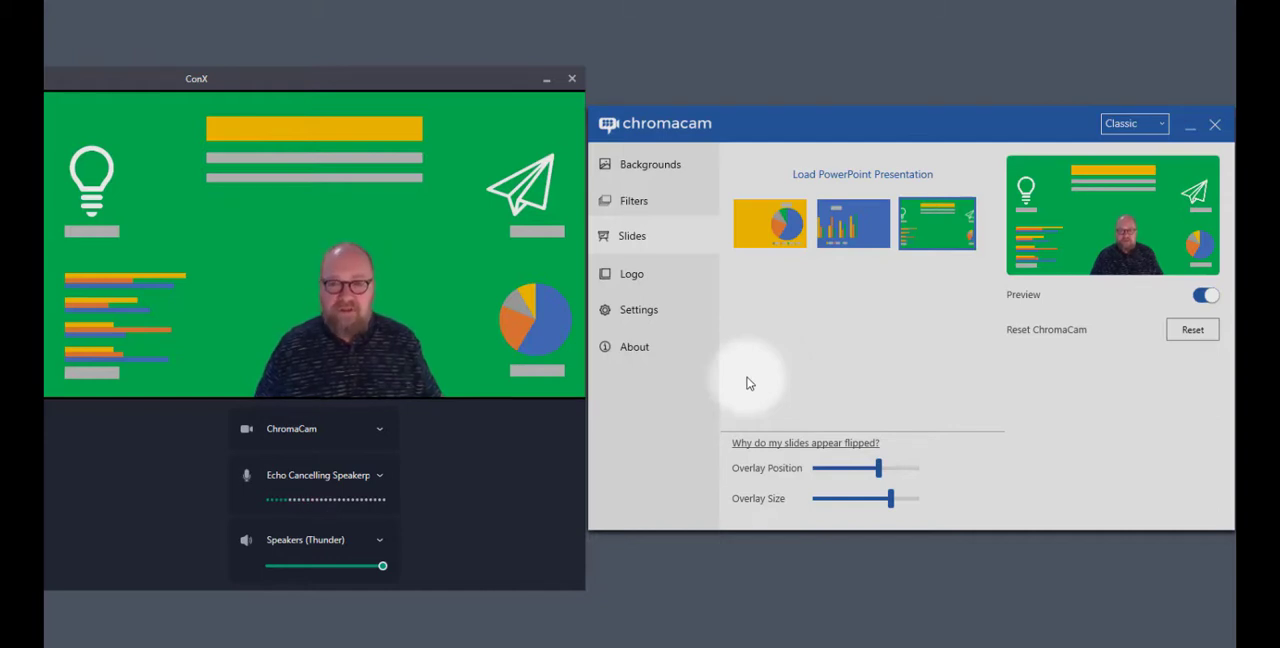
{"action": "left_click", "coordinate": [649, 163]}
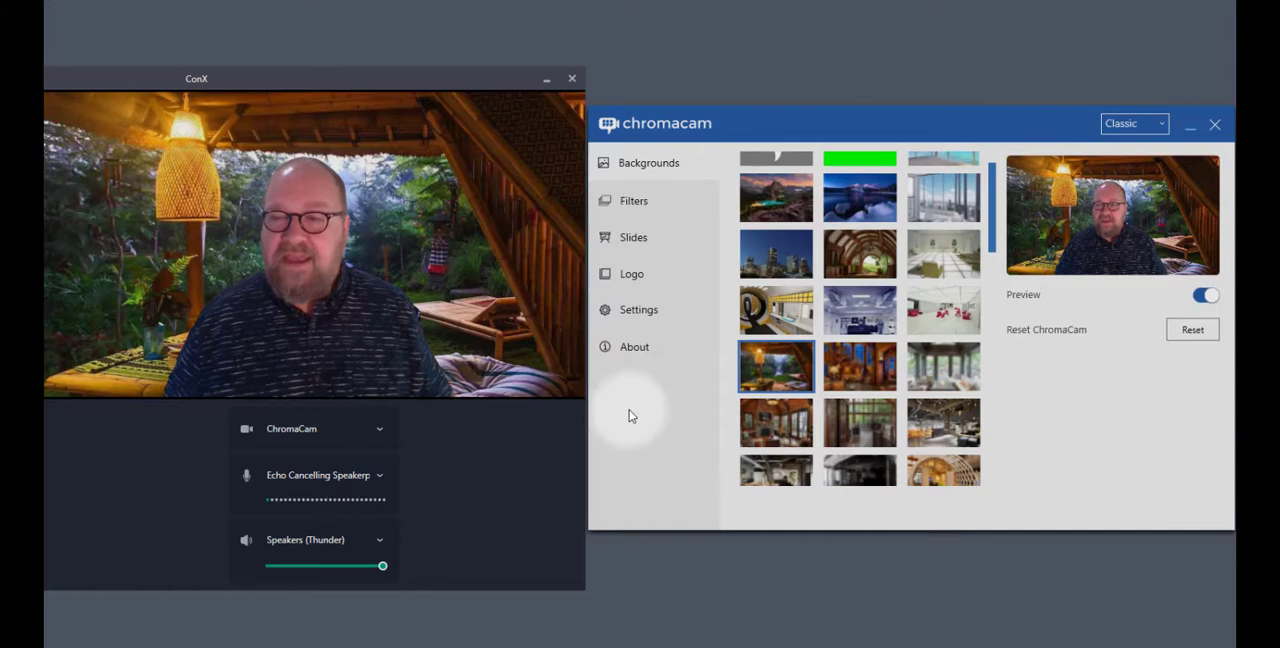
{"action": "mouse_move", "coordinate": [631, 274]}
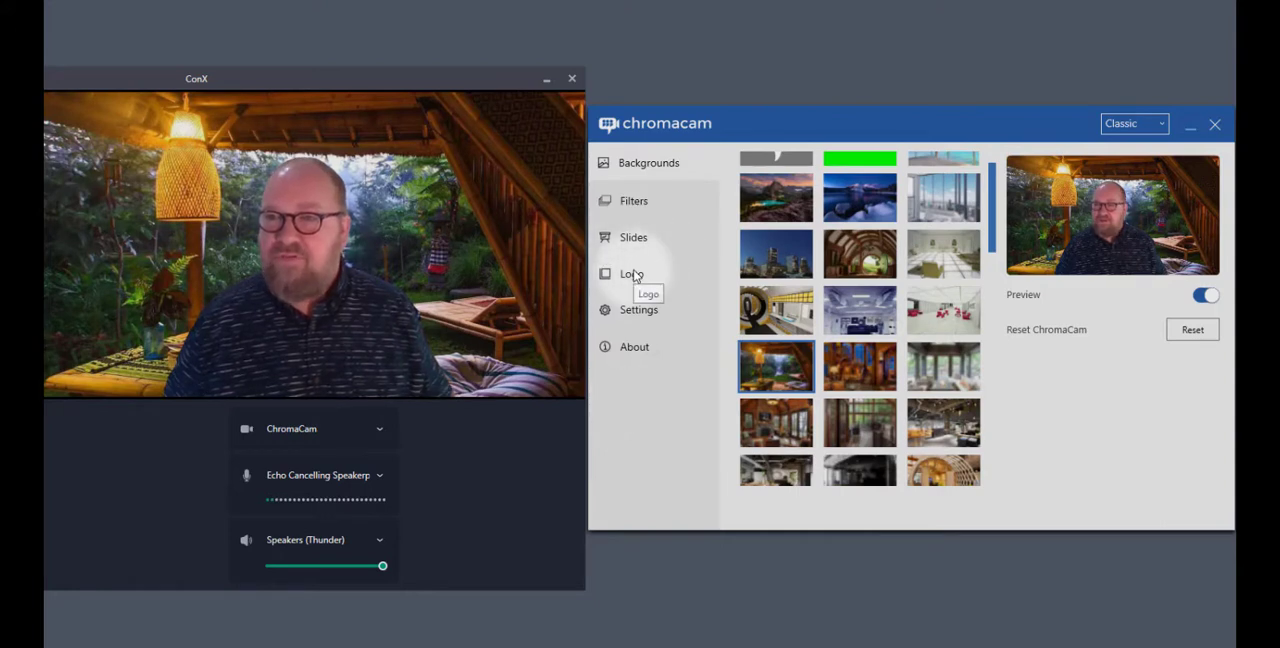
Step: Show the Logo settings with the Personify logo and overlay still off
{"action": "left_click", "coordinate": [630, 273]}
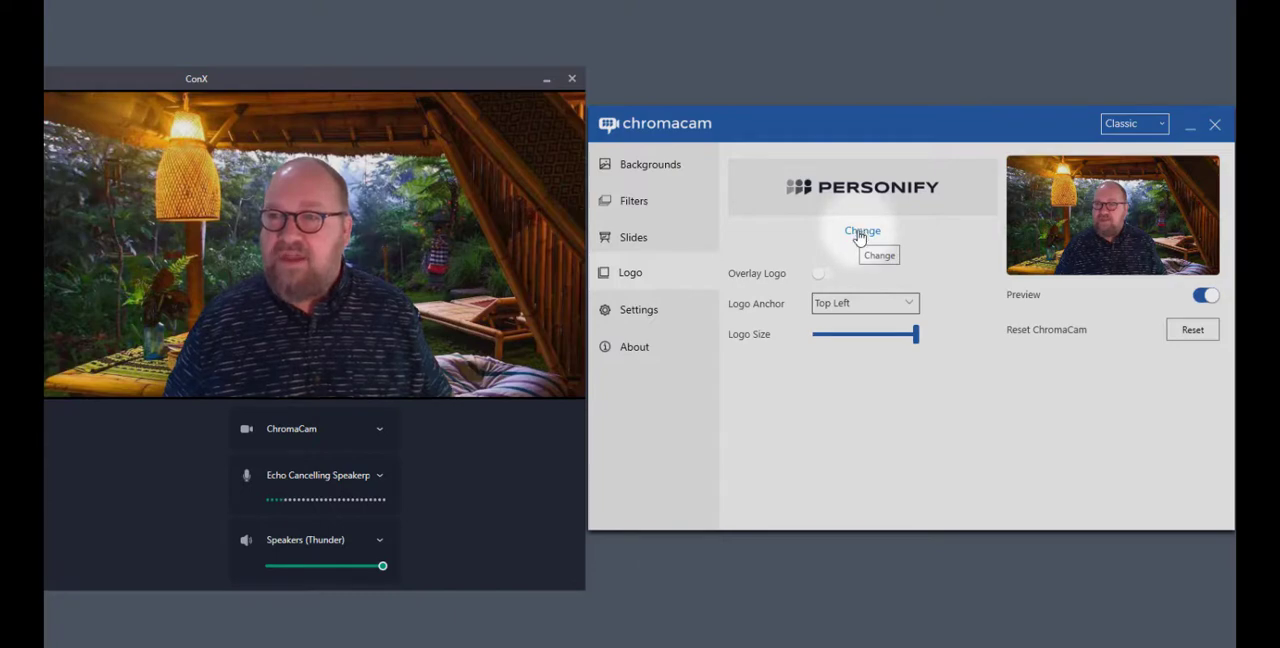
Step: Enable the Personify logo overlay anchored Top Left at maximum size, after trying other corners
{"action": "left_click", "coordinate": [862, 231]}
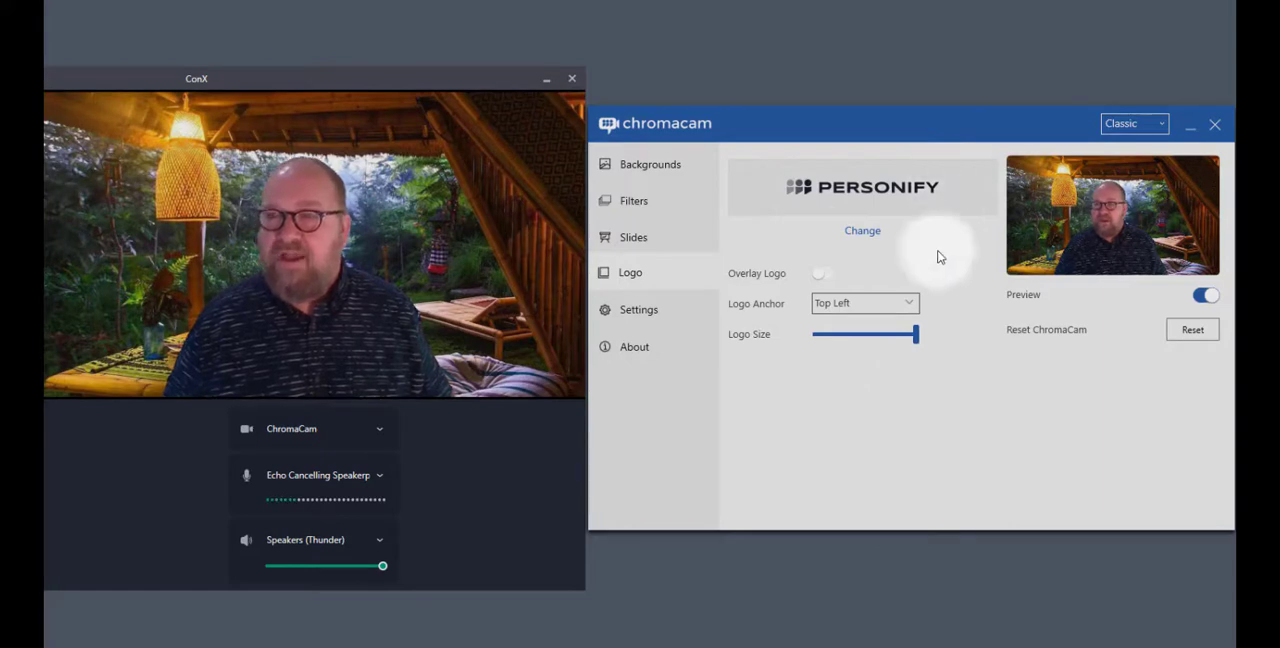
{"action": "left_click", "coordinate": [821, 273]}
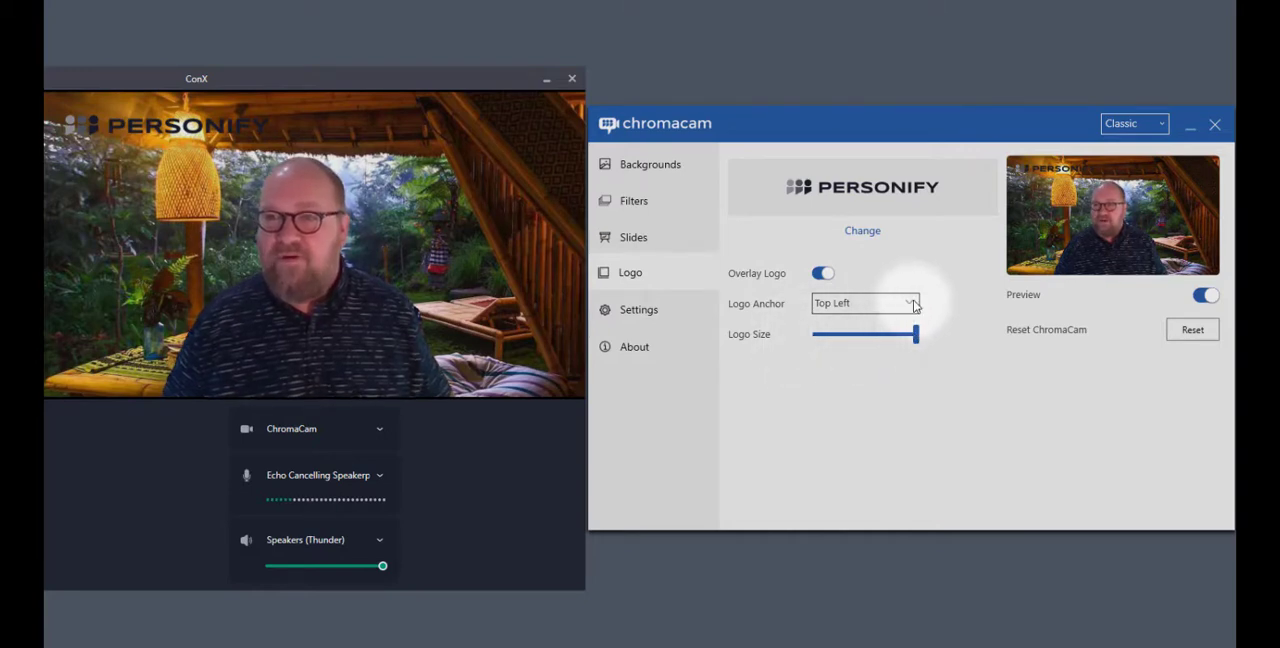
{"action": "left_click", "coordinate": [863, 303]}
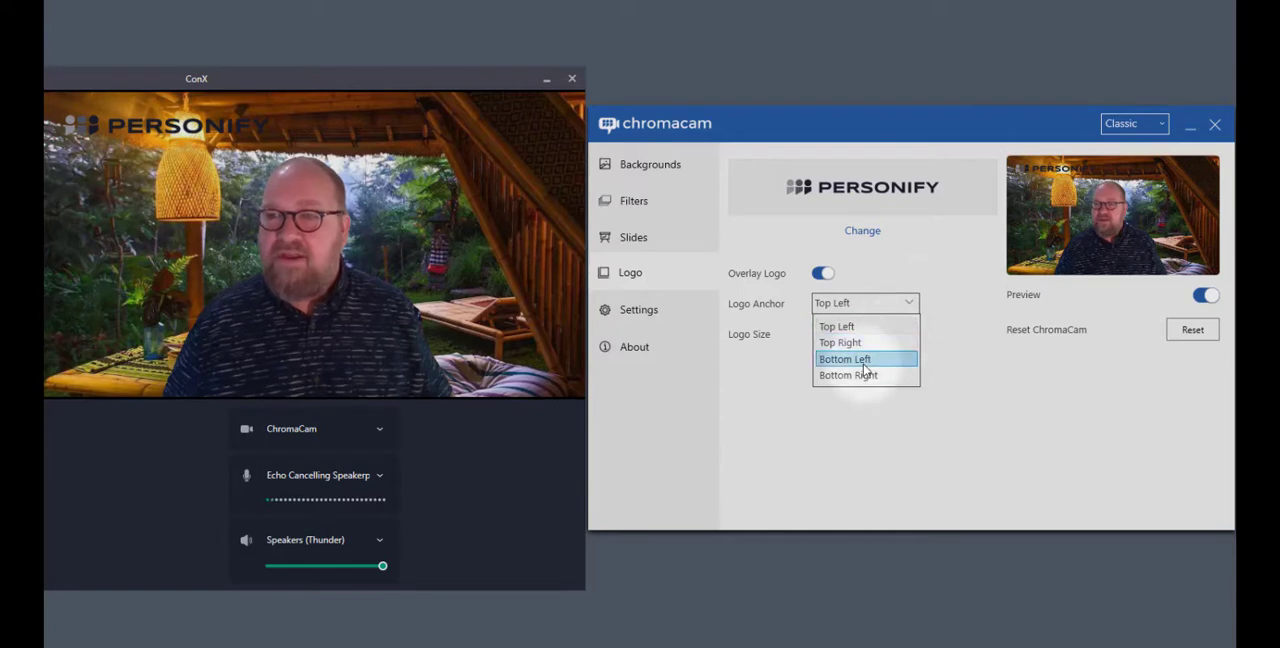
{"action": "left_click", "coordinate": [845, 359]}
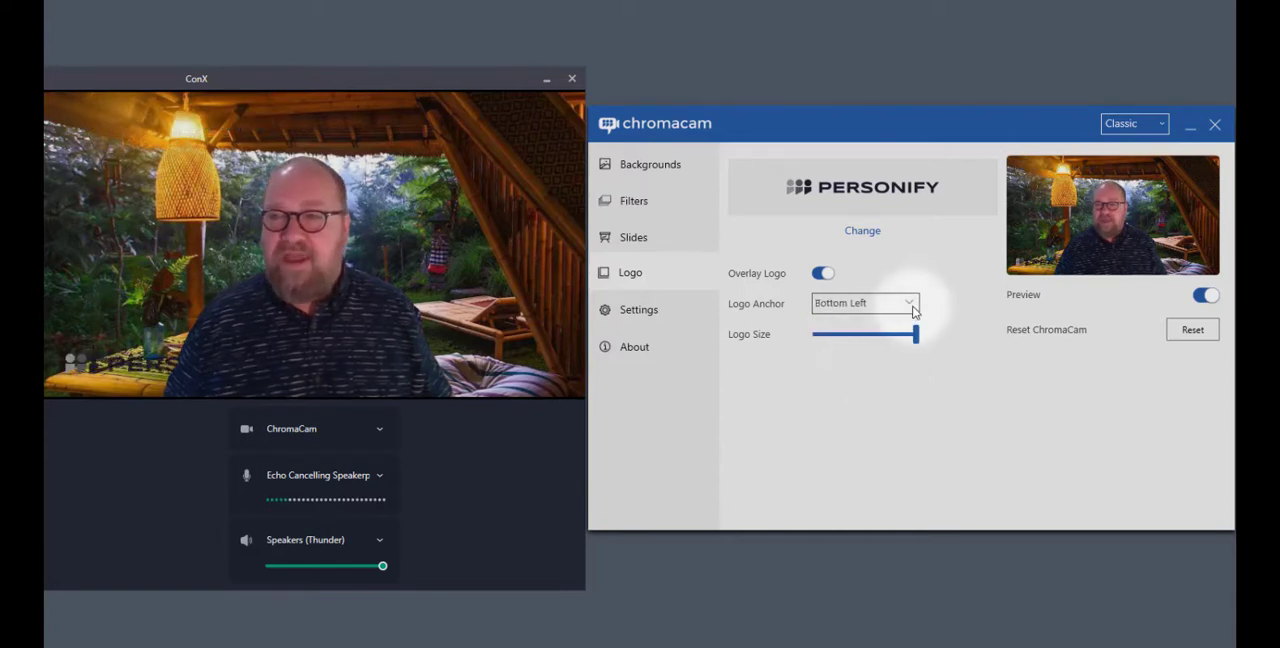
{"action": "left_click", "coordinate": [863, 303]}
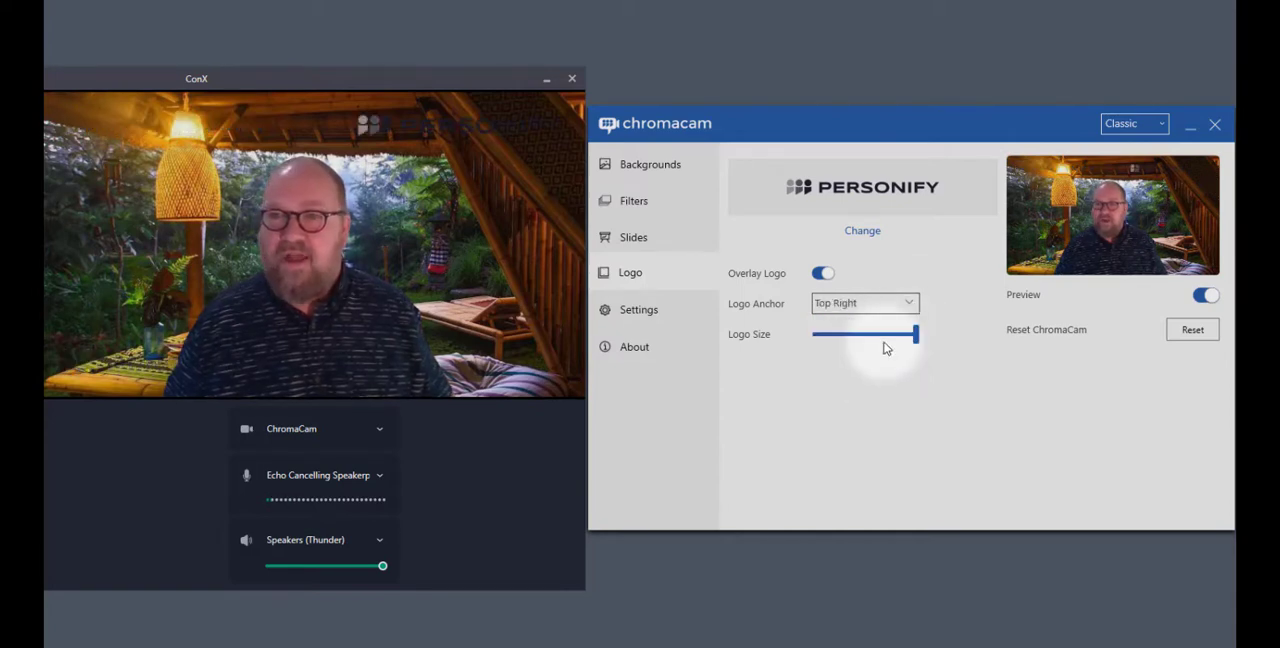
{"action": "left_click", "coordinate": [862, 303]}
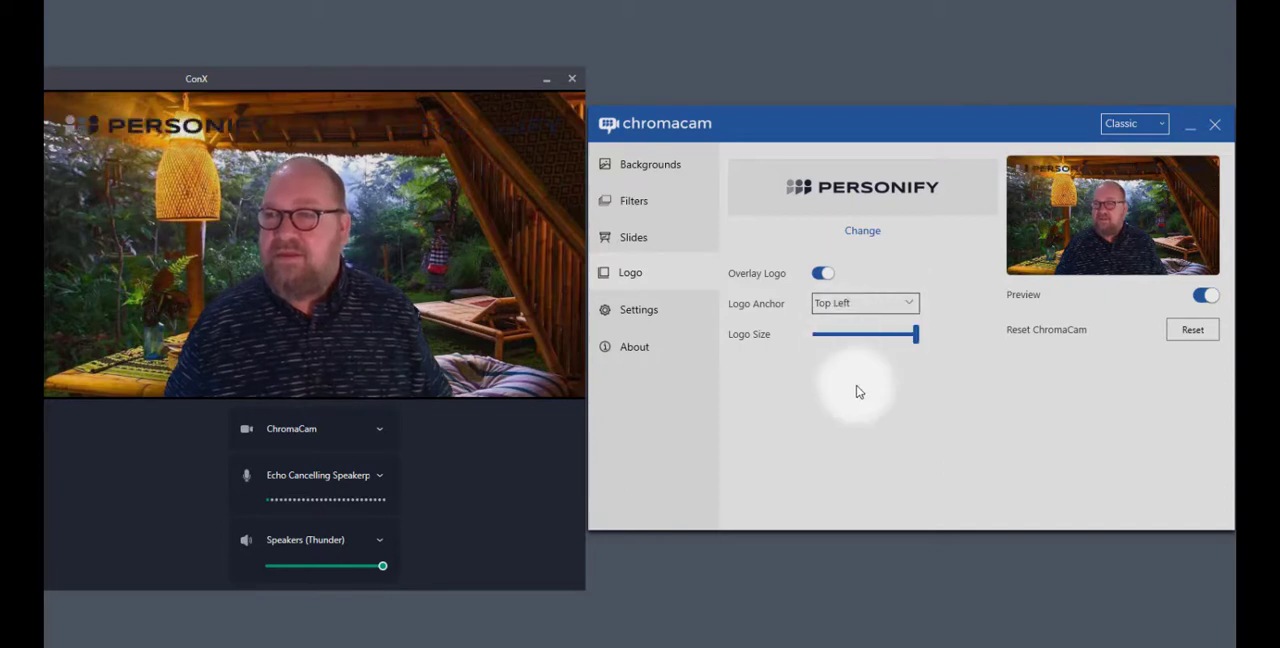
{"action": "left_click_drag", "start_coordinate": [914, 334], "coordinate": [903, 335]}
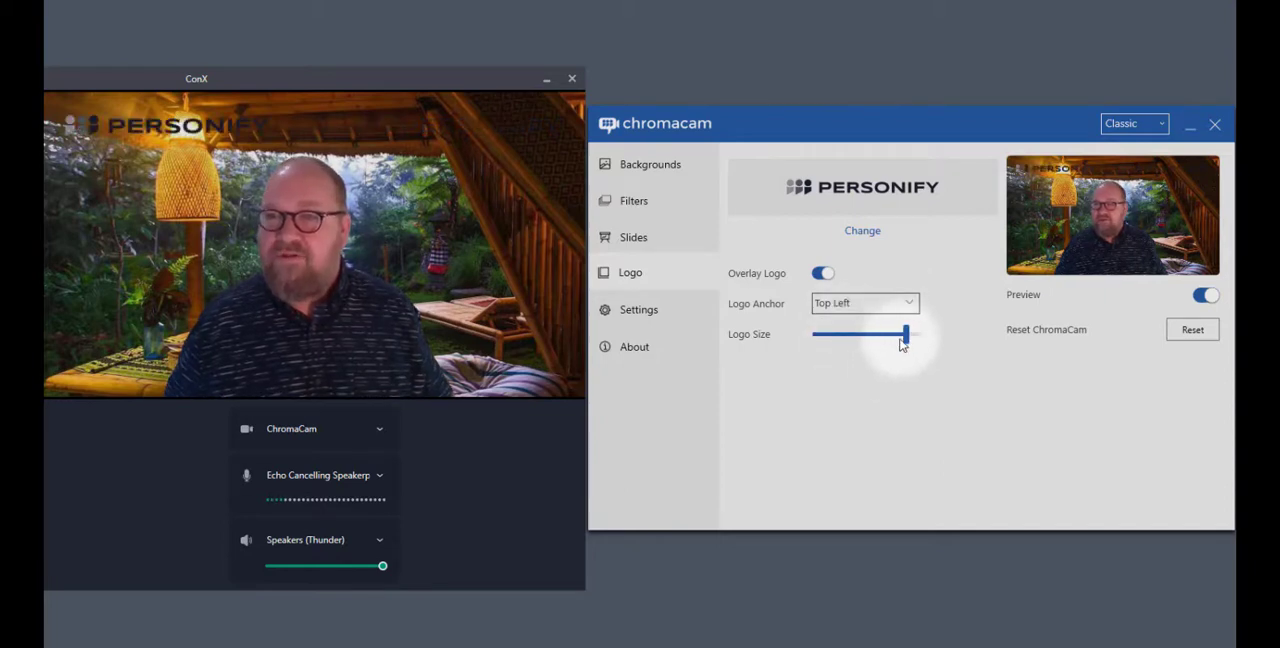
{"action": "left_click_drag", "start_coordinate": [905, 335], "coordinate": [815, 335]}
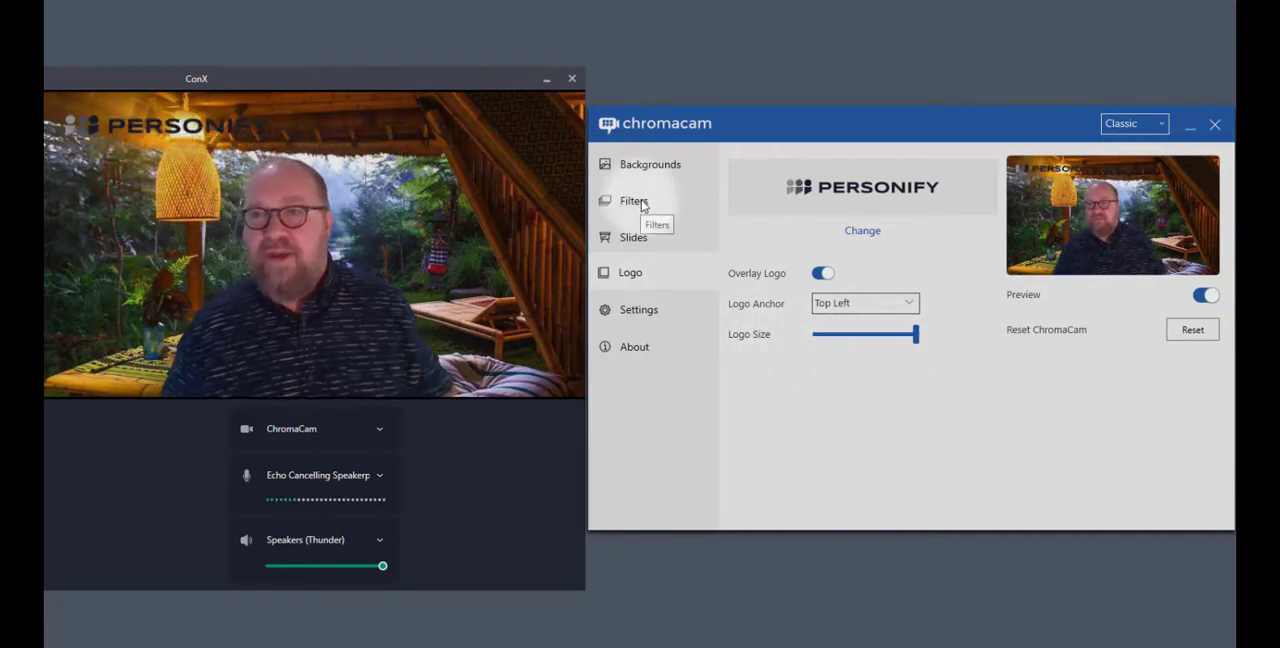
Step: In camera Settings, try Blur Level 4 and Max FPS 25, then restore 6 and 30
{"action": "left_click", "coordinate": [633, 200]}
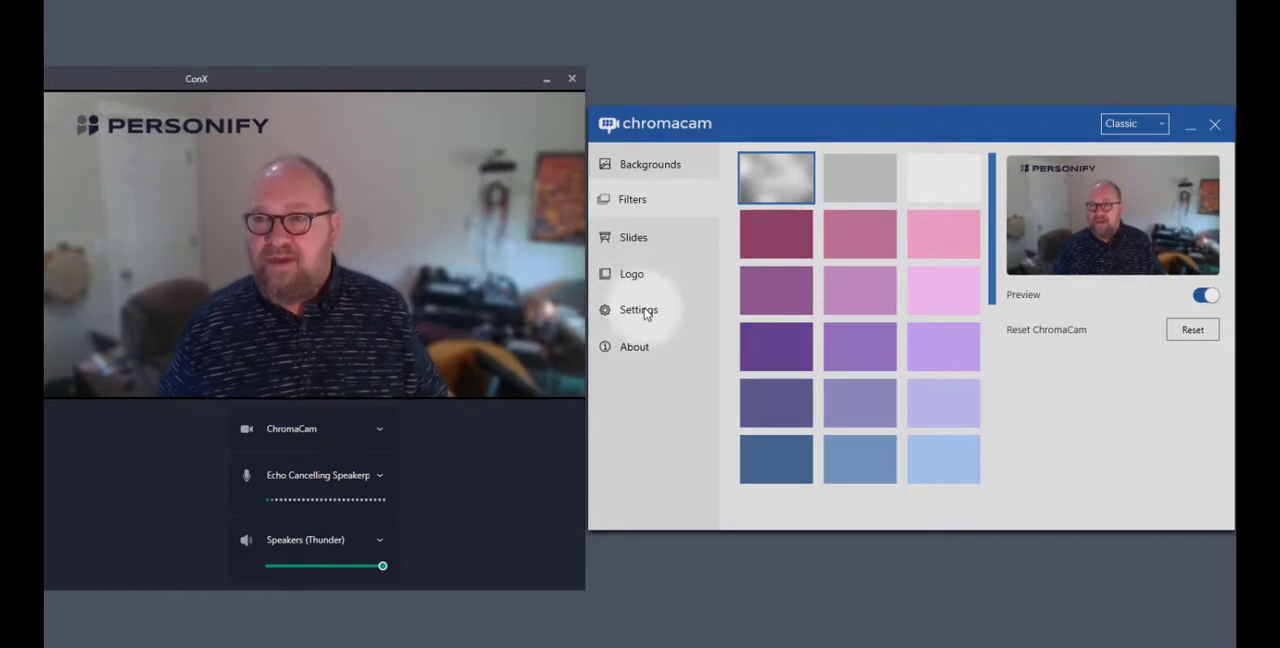
{"action": "left_click", "coordinate": [638, 309]}
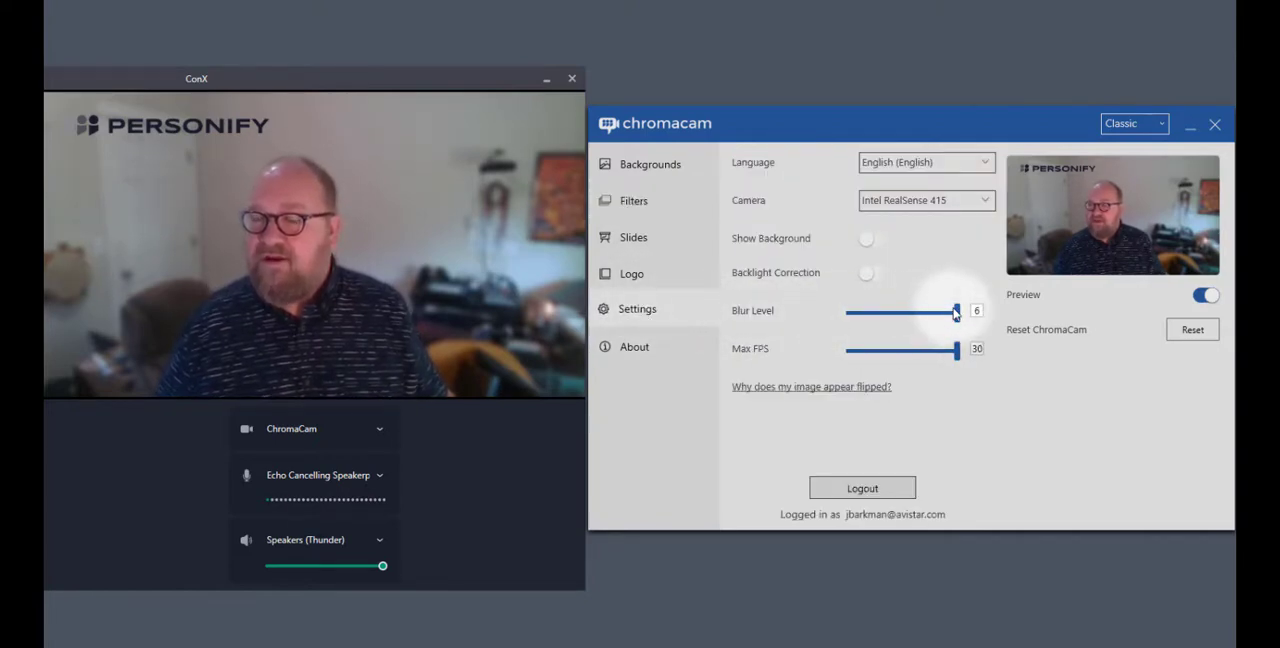
{"action": "left_click_drag", "start_coordinate": [955, 312], "coordinate": [910, 312]}
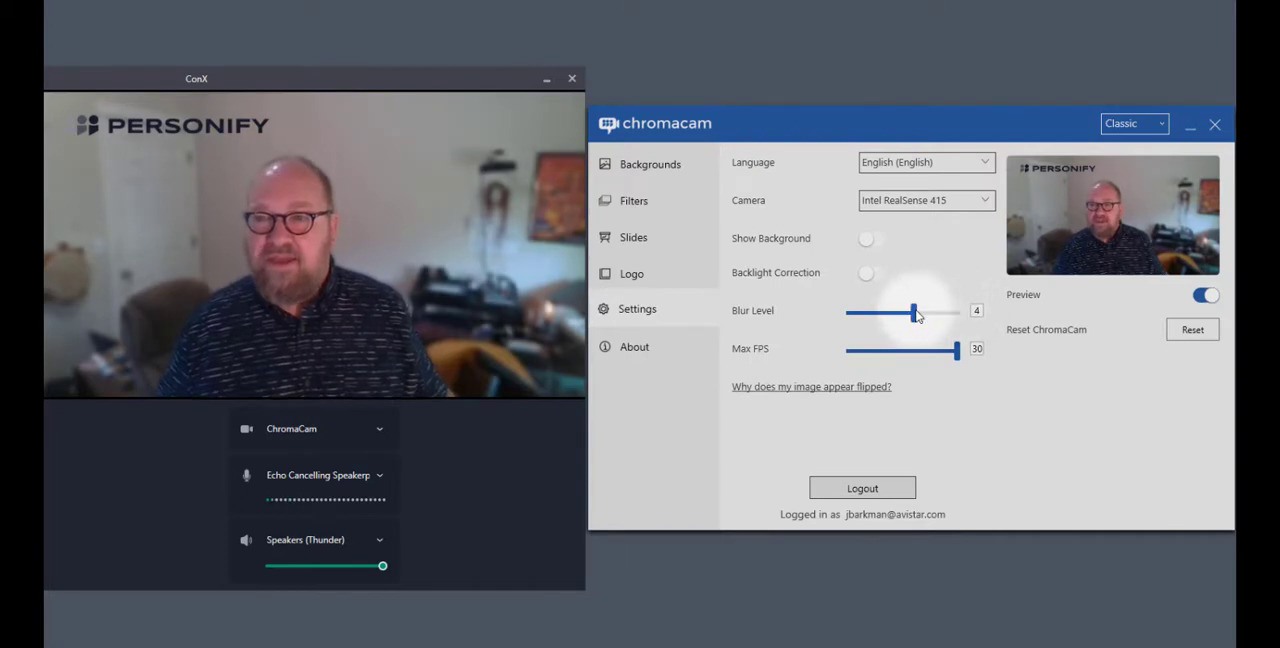
{"action": "left_click_drag", "start_coordinate": [910, 312], "coordinate": [955, 312]}
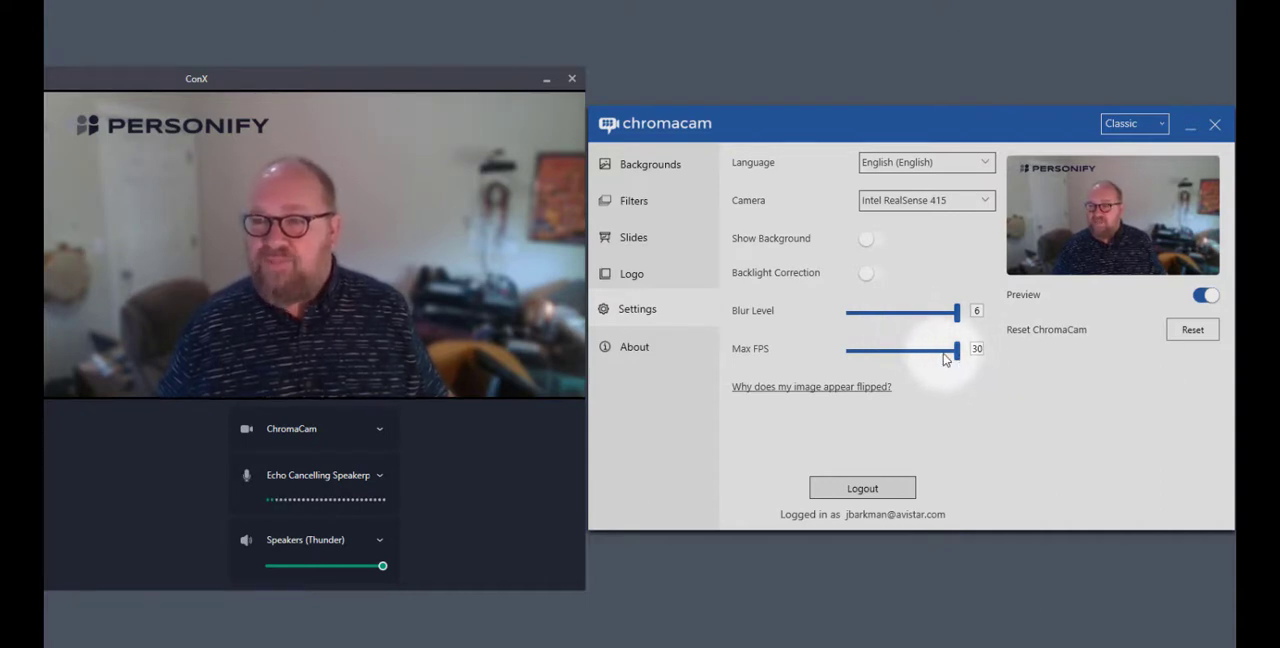
{"action": "left_click_drag", "start_coordinate": [953, 349], "coordinate": [920, 349]}
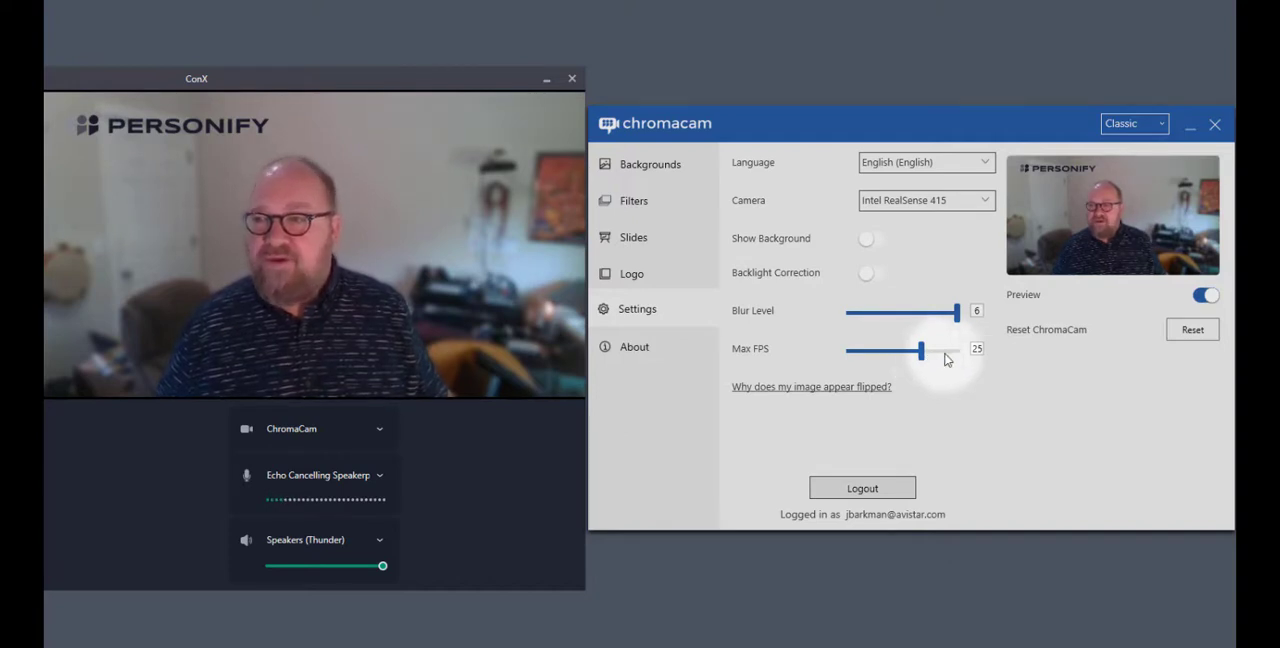
{"action": "left_click_drag", "start_coordinate": [920, 349], "coordinate": [957, 349]}
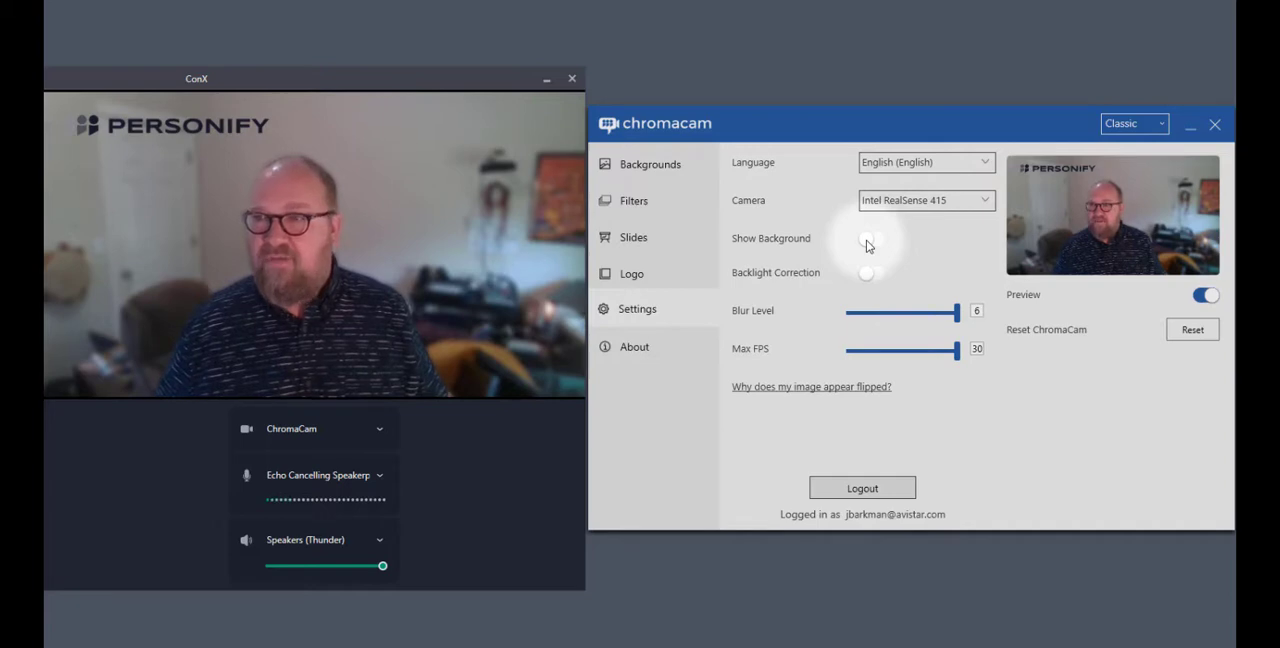
Step: Switch Show Background on so the city skyline reappears behind the presenter
{"action": "left_click", "coordinate": [925, 200]}
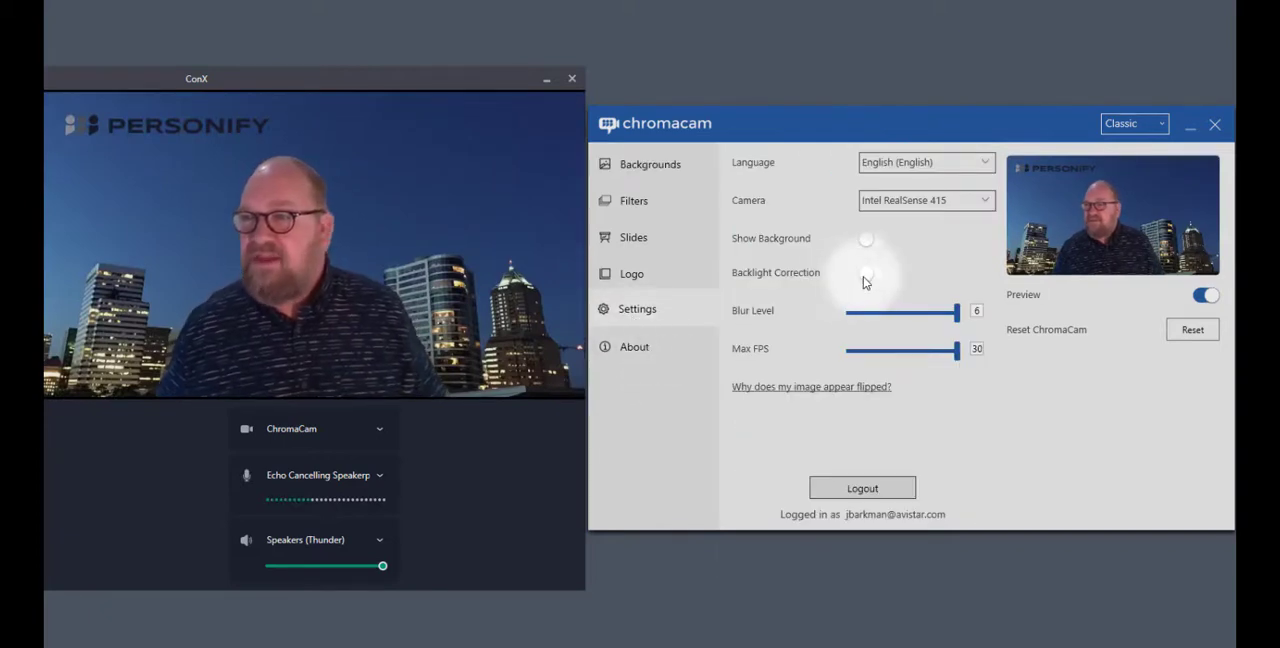
{"action": "mouse_move", "coordinate": [866, 275]}
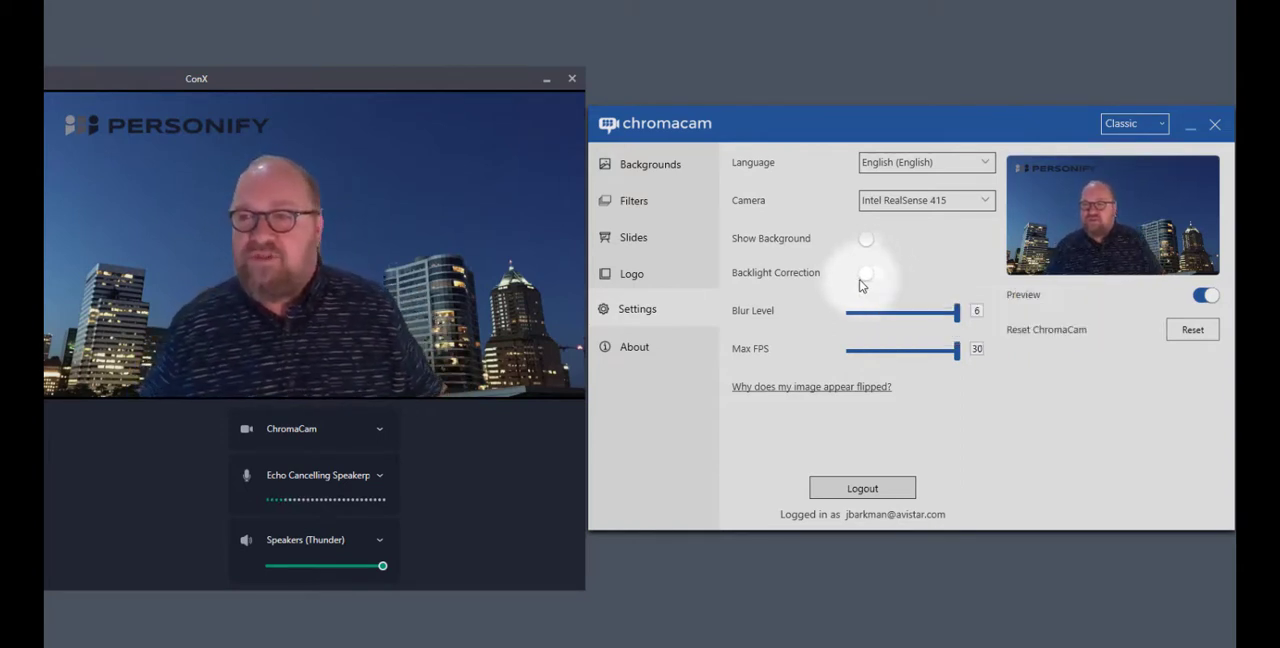
{"action": "mouse_move", "coordinate": [866, 275]}
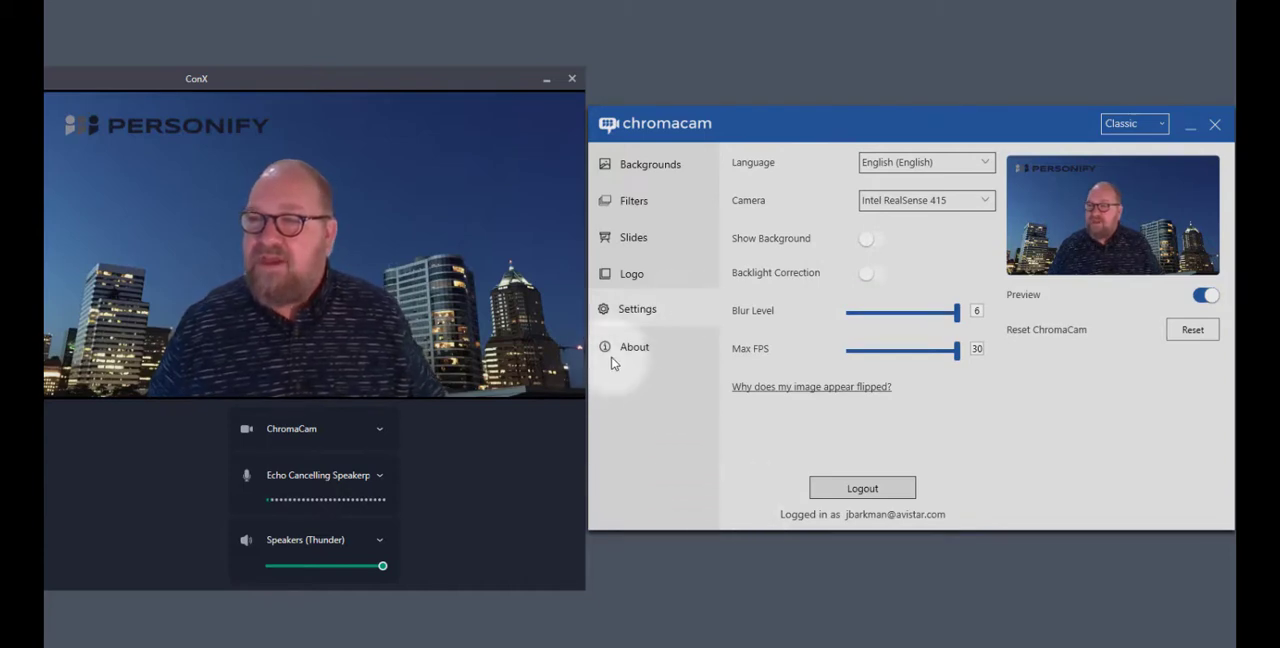
Step: Open the About page showing version 2.6.0.19, Check for Updates and Help Center
{"action": "left_click", "coordinate": [633, 346]}
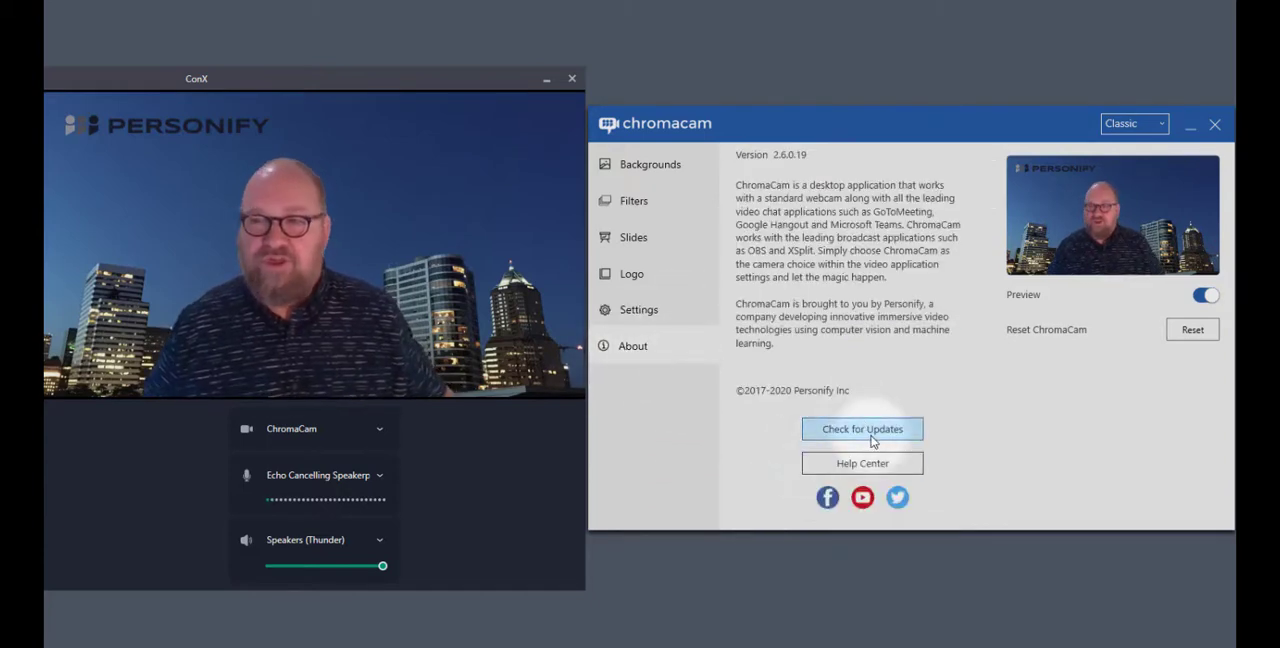
{"action": "mouse_move", "coordinate": [862, 429]}
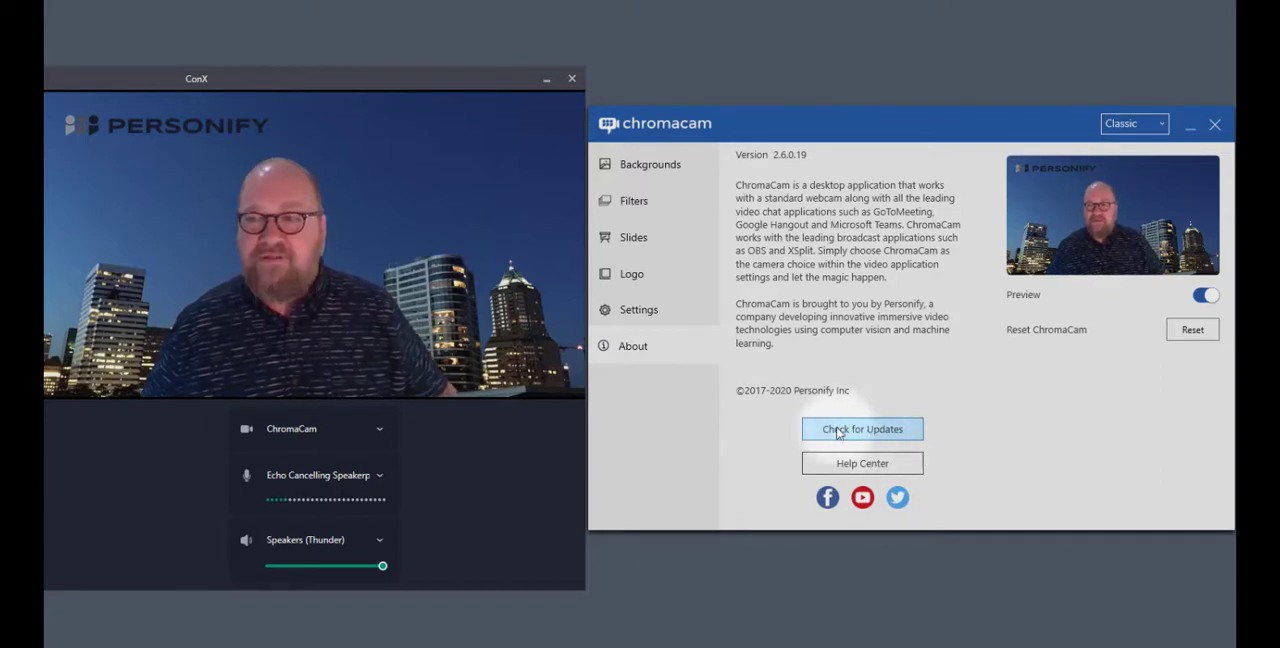
{"action": "mouse_move", "coordinate": [911, 441]}
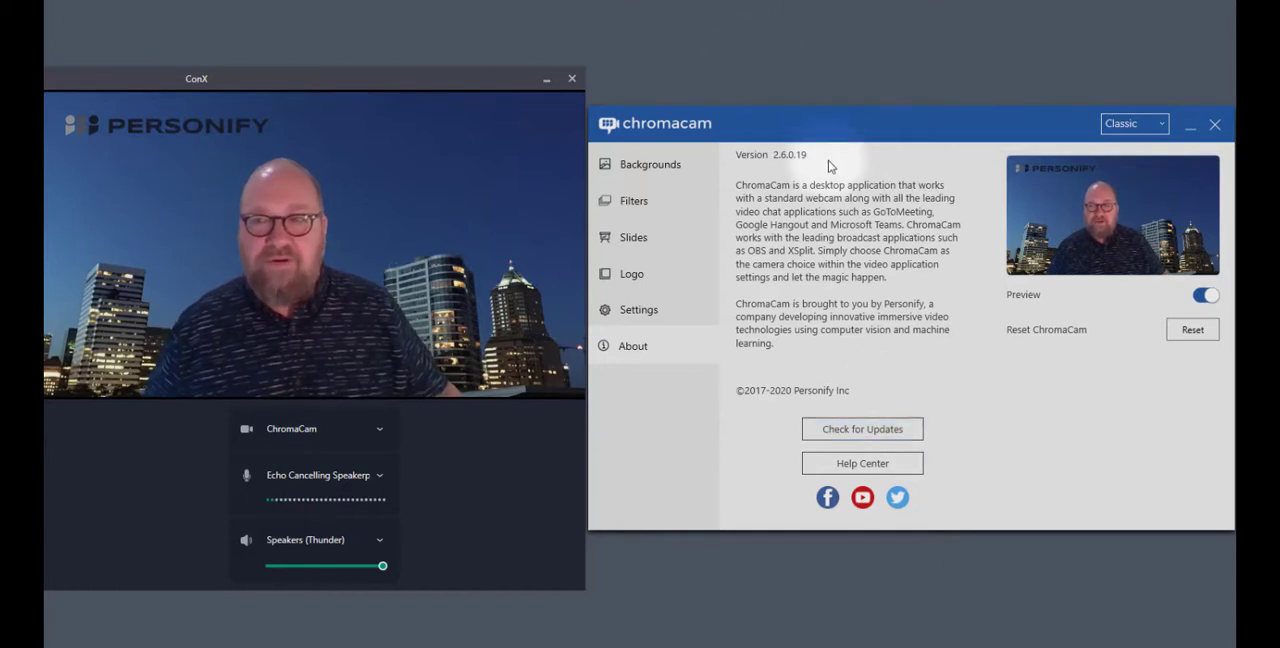
{"action": "mouse_move", "coordinate": [862, 463]}
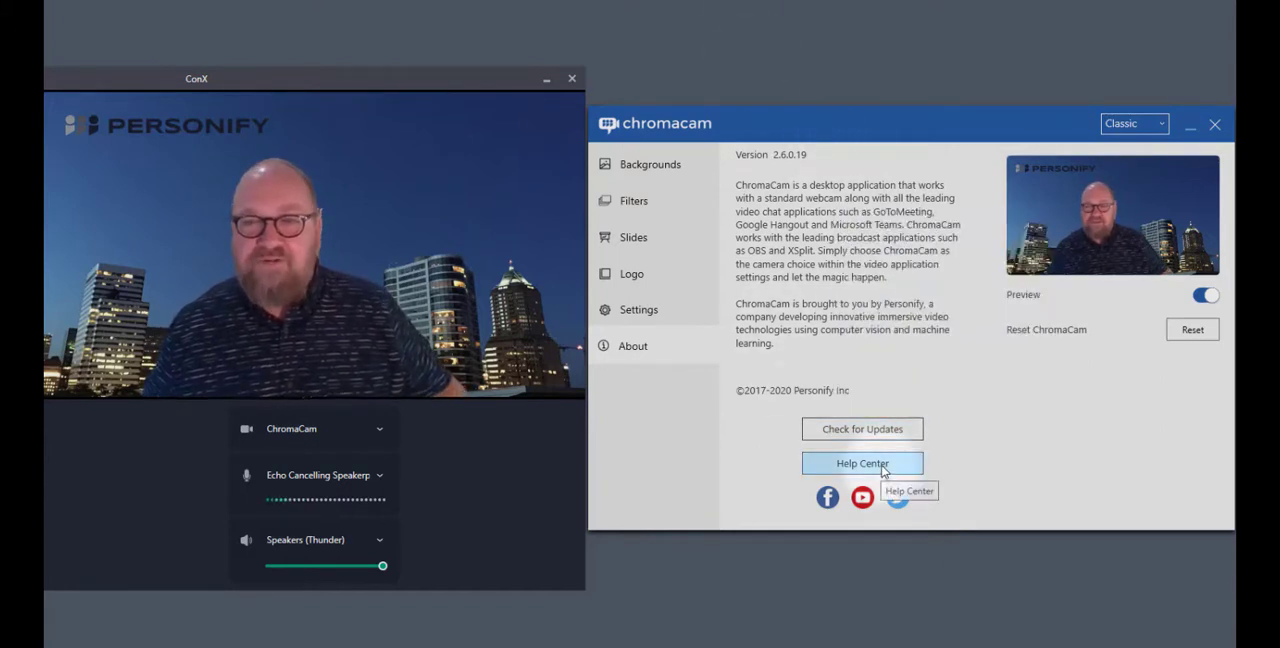